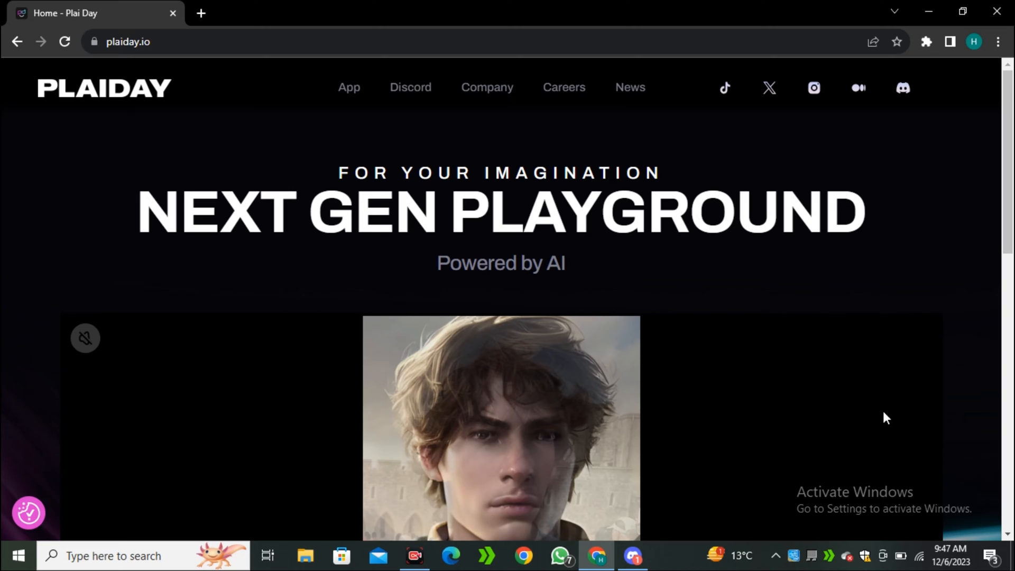
Step: Browse the page and head to PlaiDay's video creation community
left_click_drag(136, 210, 489, 211)
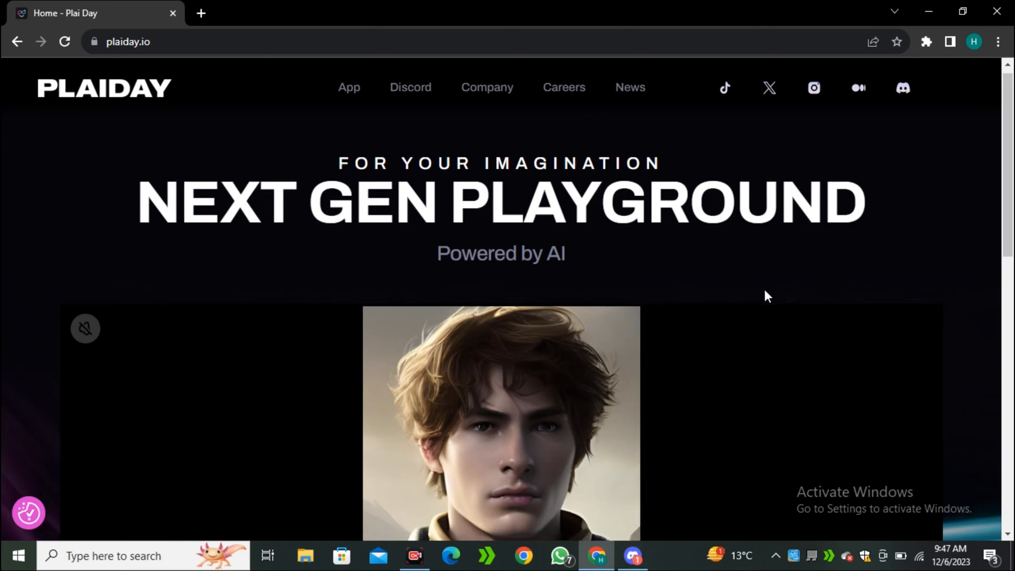
scroll("down", 3)
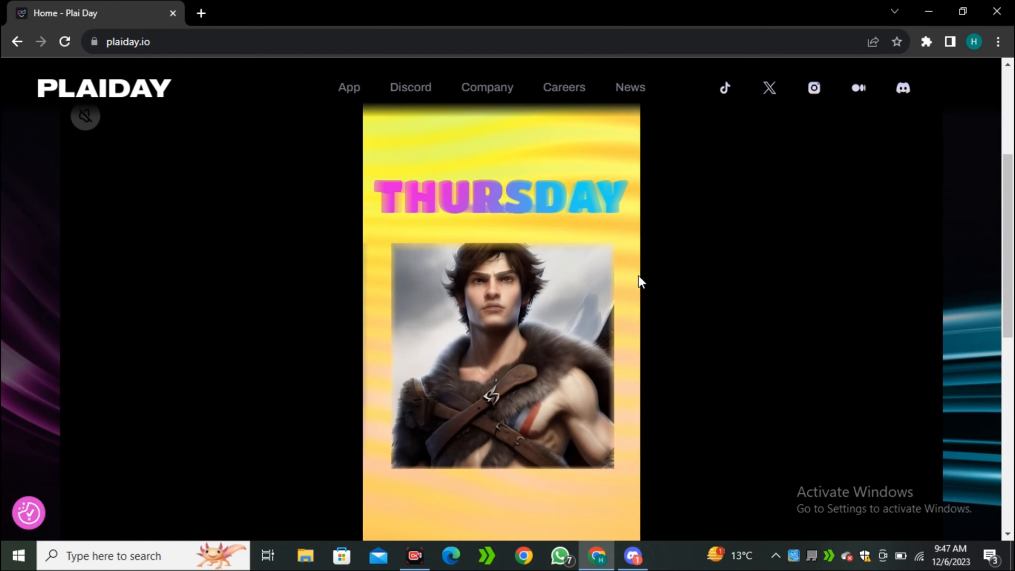
scroll("down", 3)
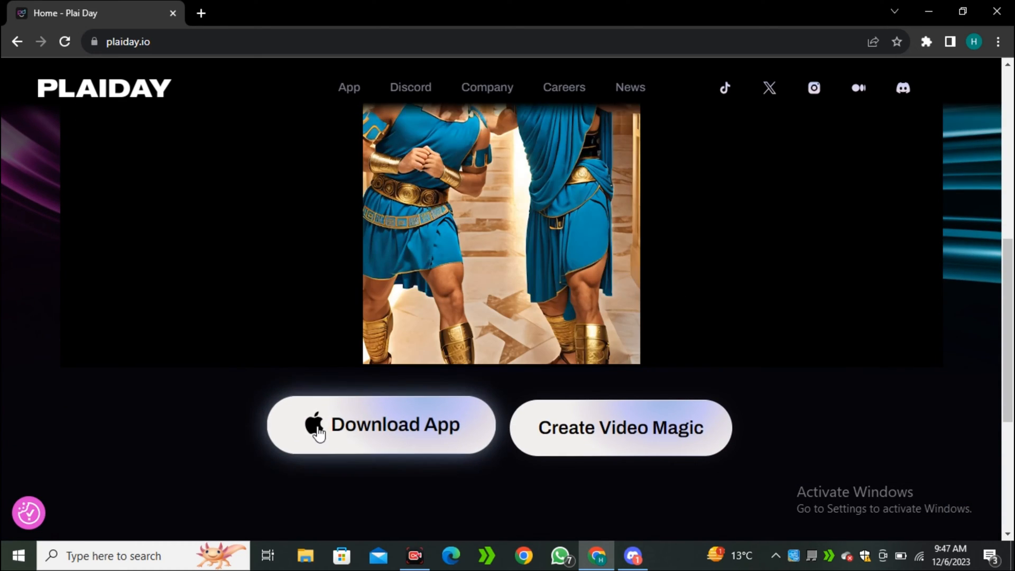
mouse_move(378, 441)
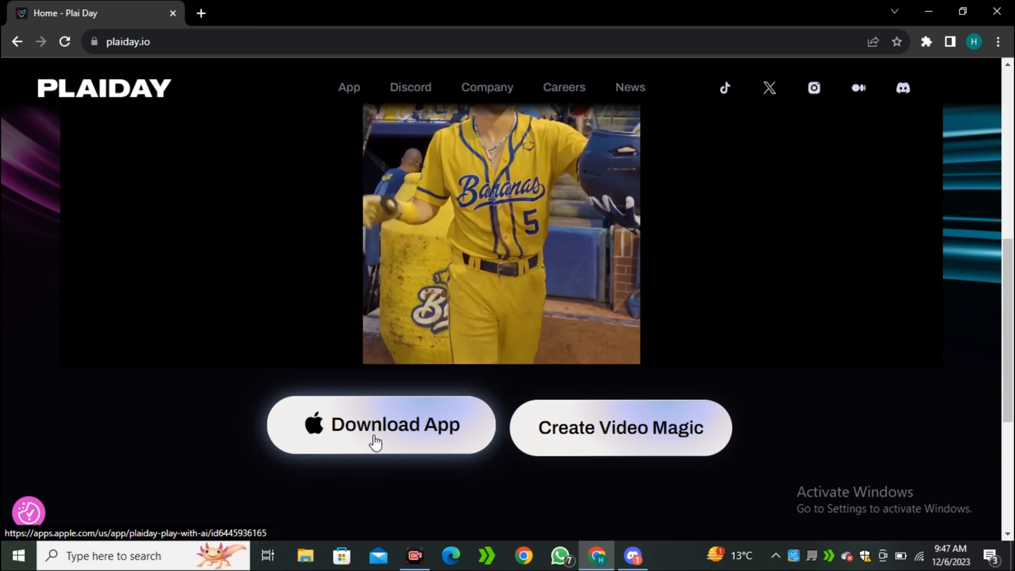
mouse_move(574, 444)
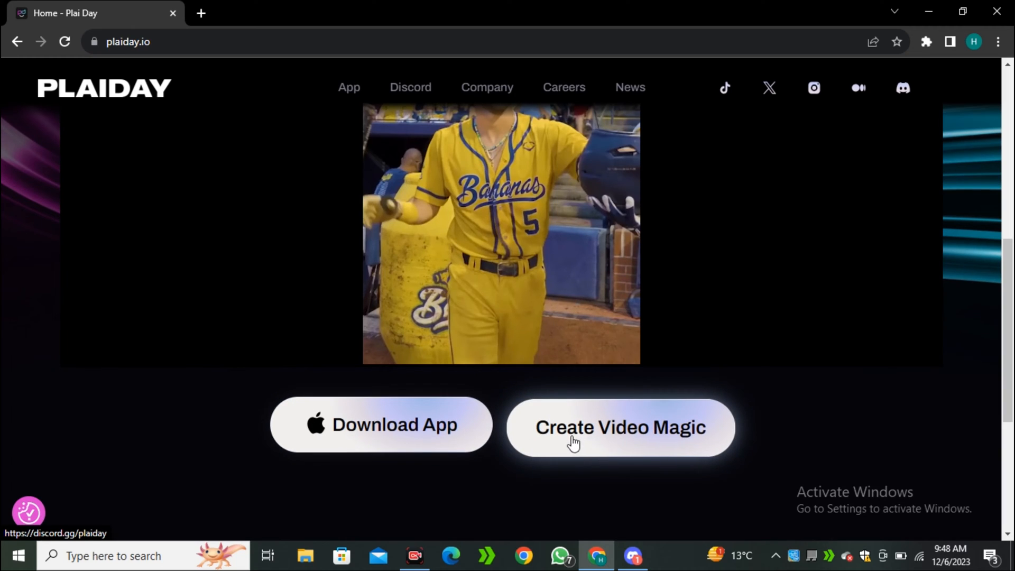
left_click(633, 556)
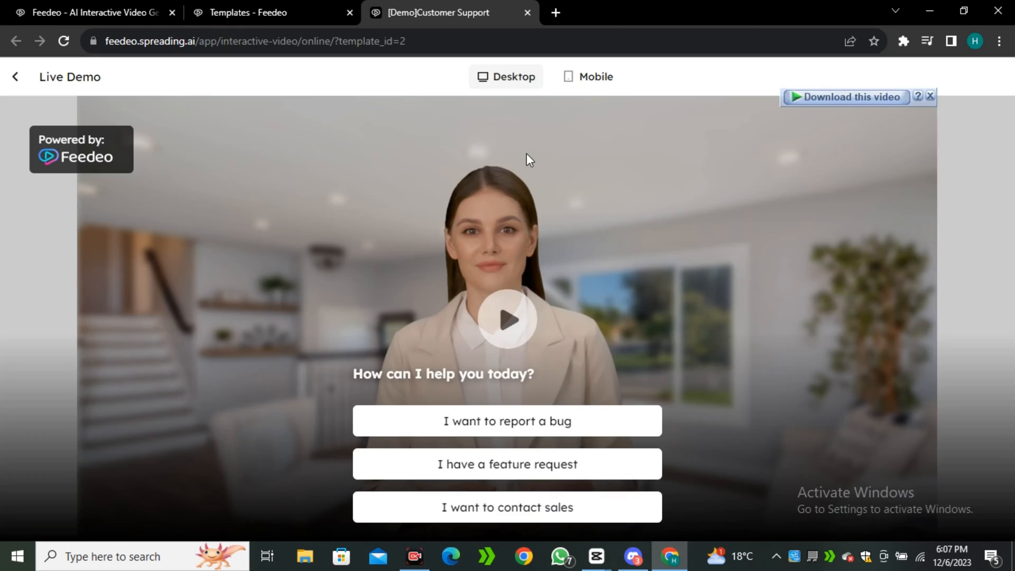
Step: Play the support demo video, dismiss the download bar, and report a bug about errors
left_click(507, 319)
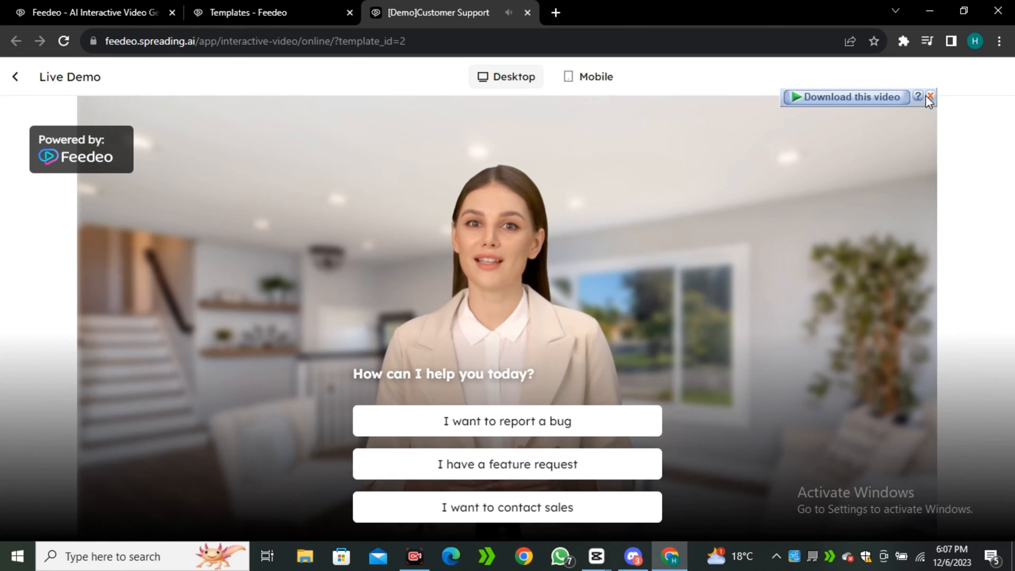
left_click(931, 97)
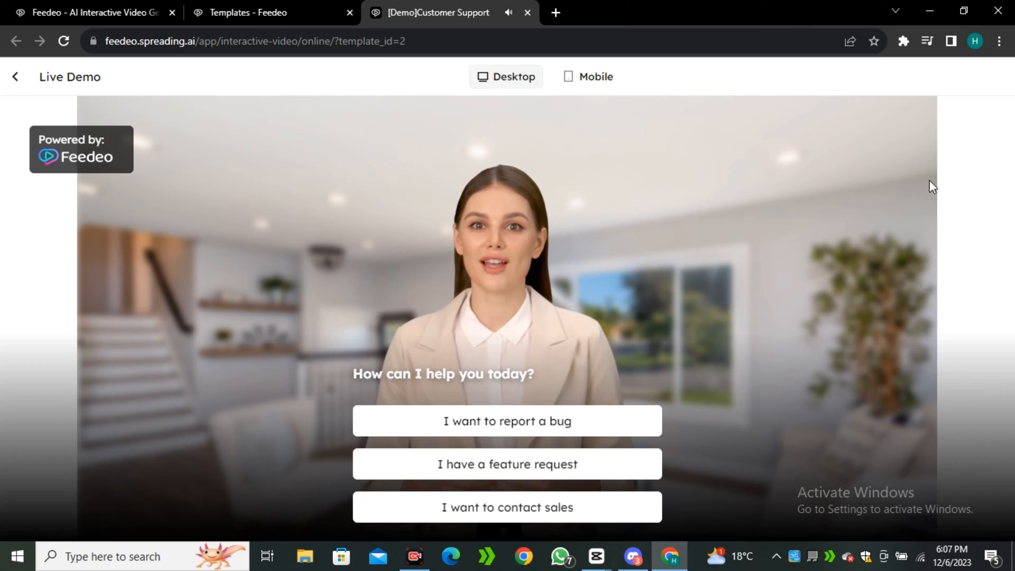
left_click(507, 420)
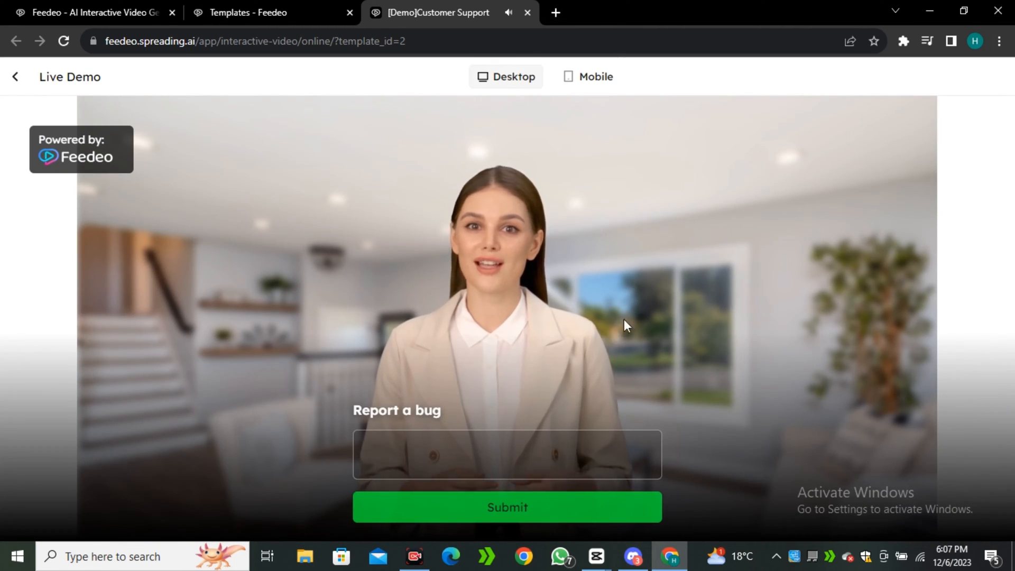
left_click(507, 454)
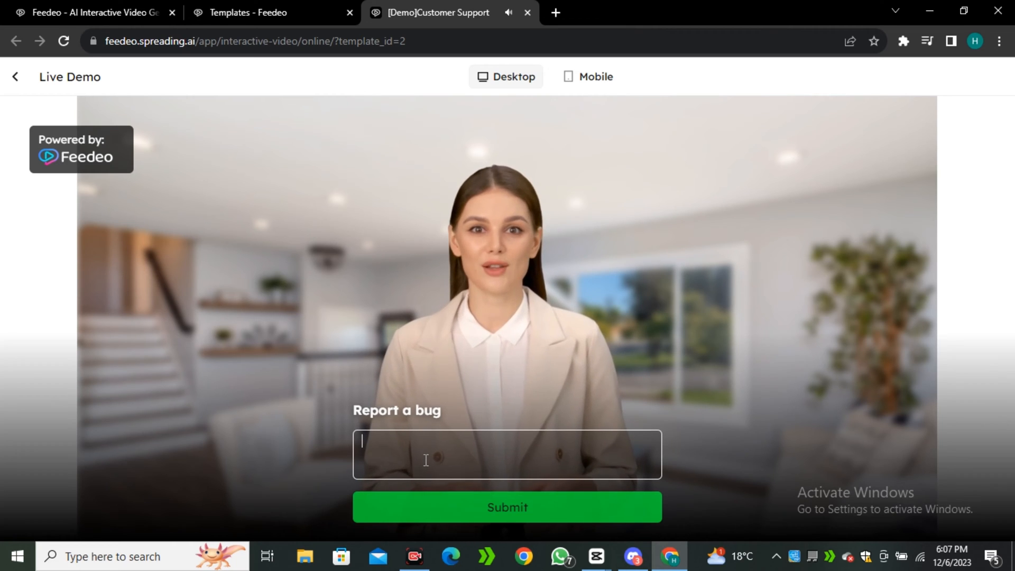
type("I am facin")
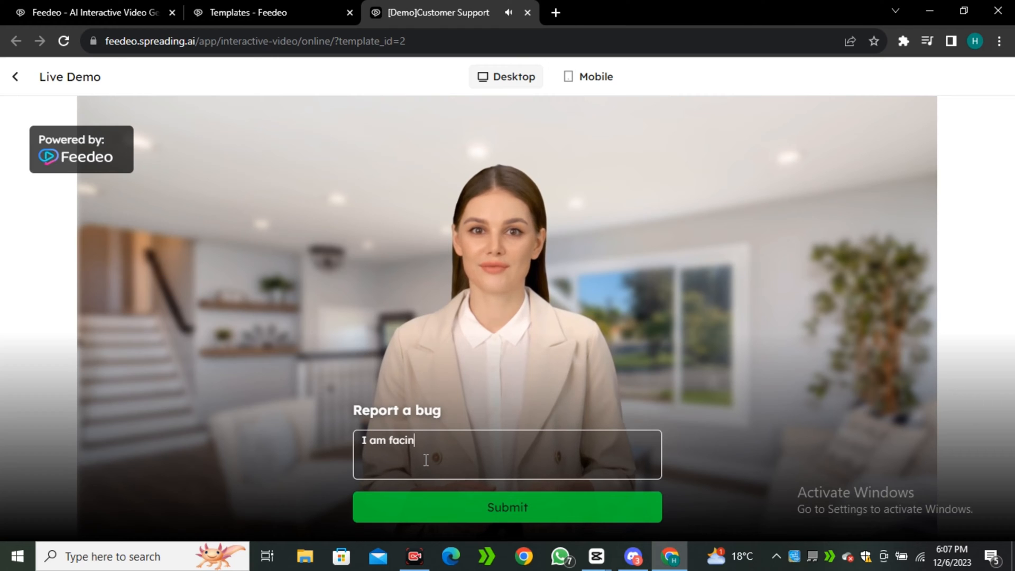
type("g error")
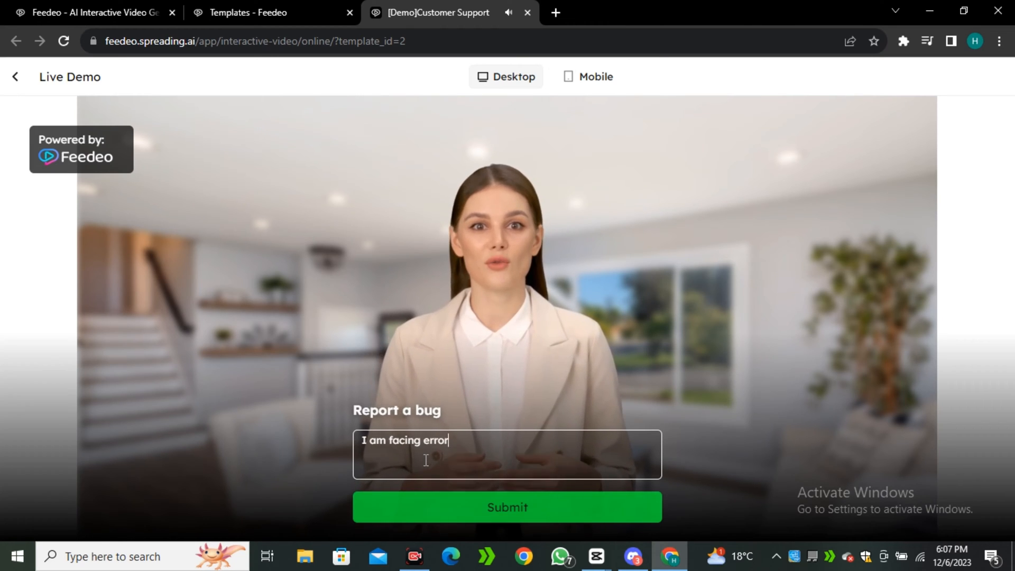
type("s")
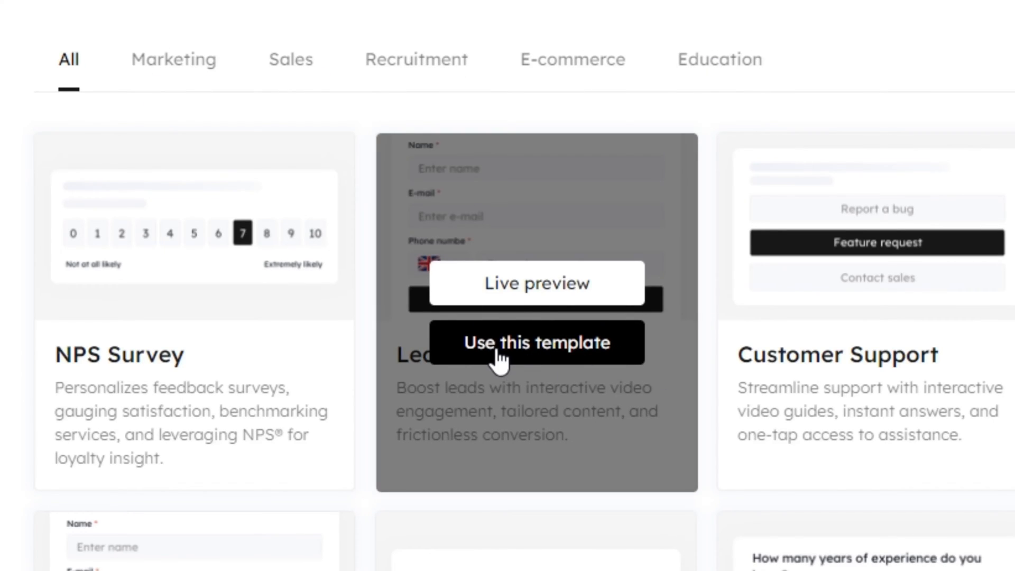
mouse_move(545, 353)
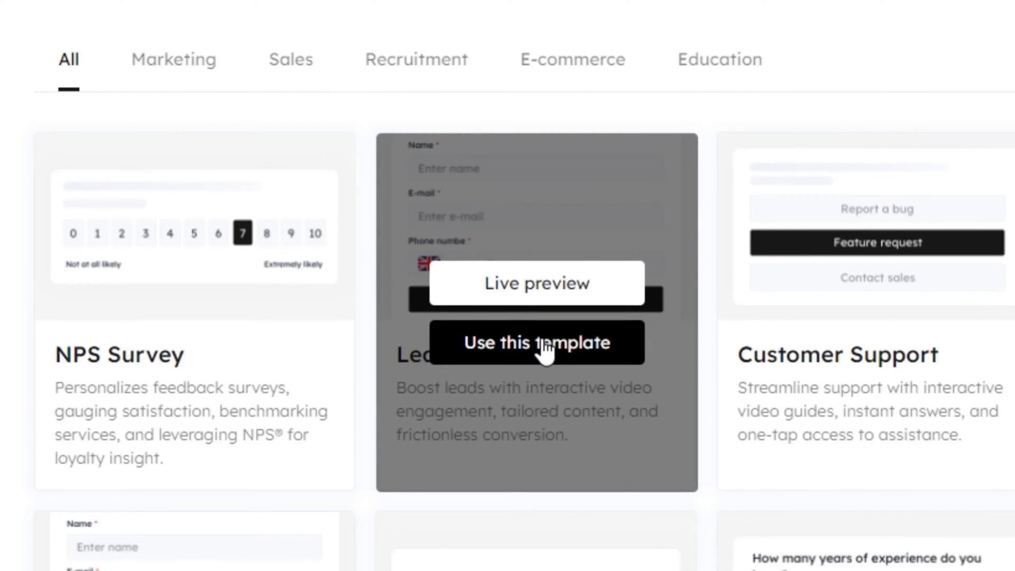
Step: Create a Lead Generation template project with the Ana - Cheerful avatar voice
left_click(536, 343)
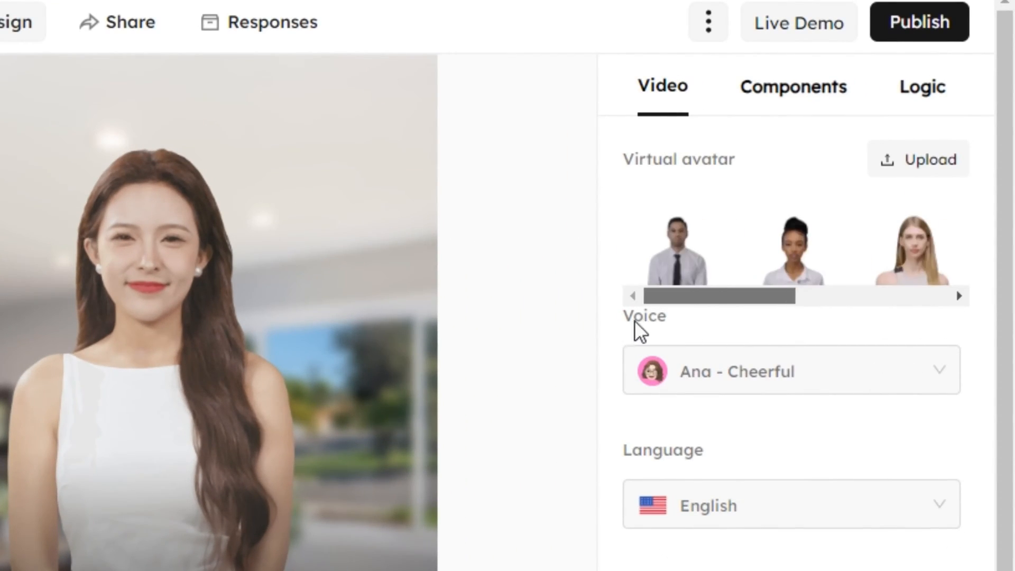
left_click(791, 371)
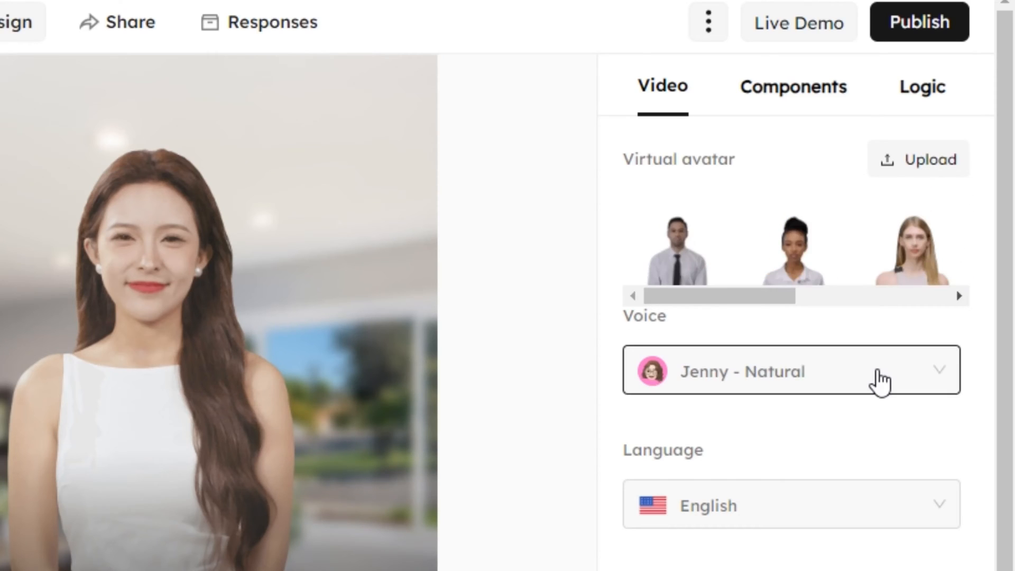
left_click(790, 370)
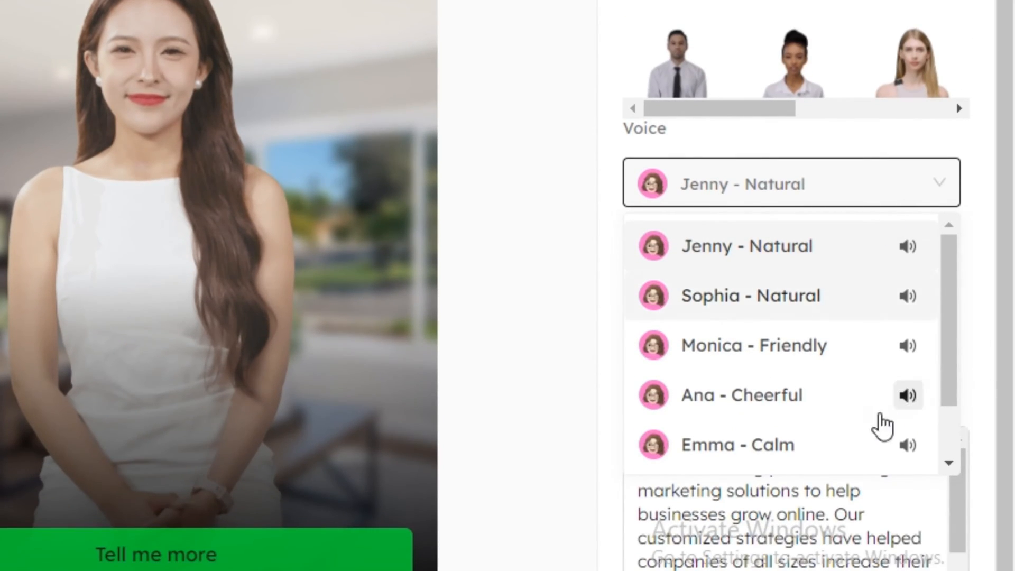
left_click(741, 395)
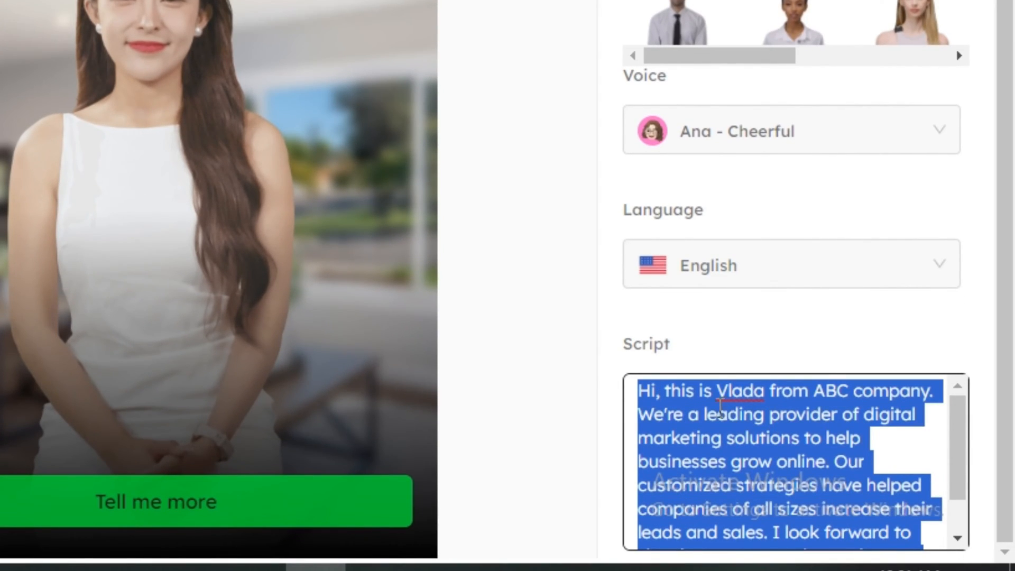
scroll("up", 3)
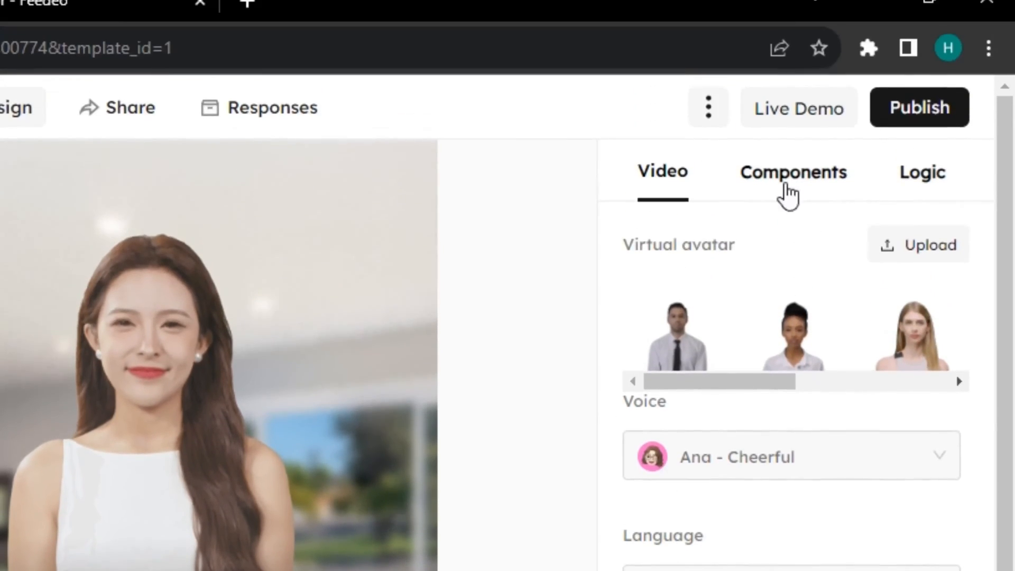
left_click(793, 171)
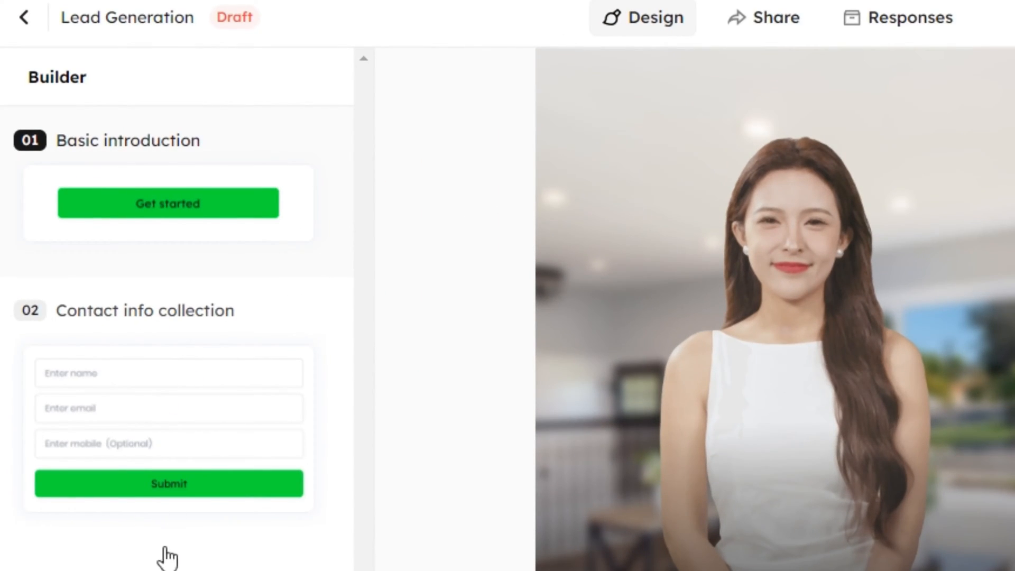
mouse_move(219, 253)
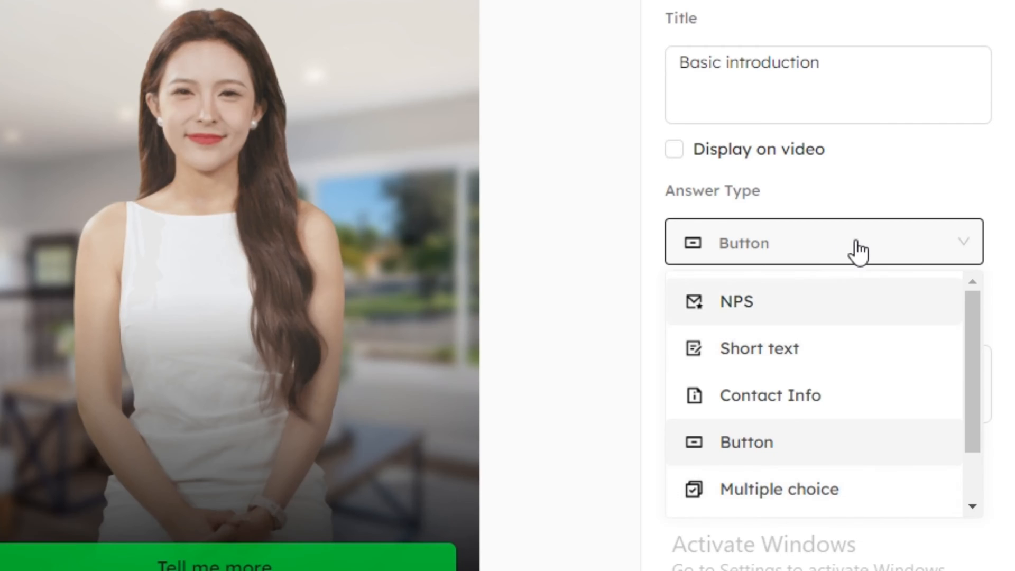
Step: Replace the contact page's heading text with 'Tell me More'
left_click(746, 442)
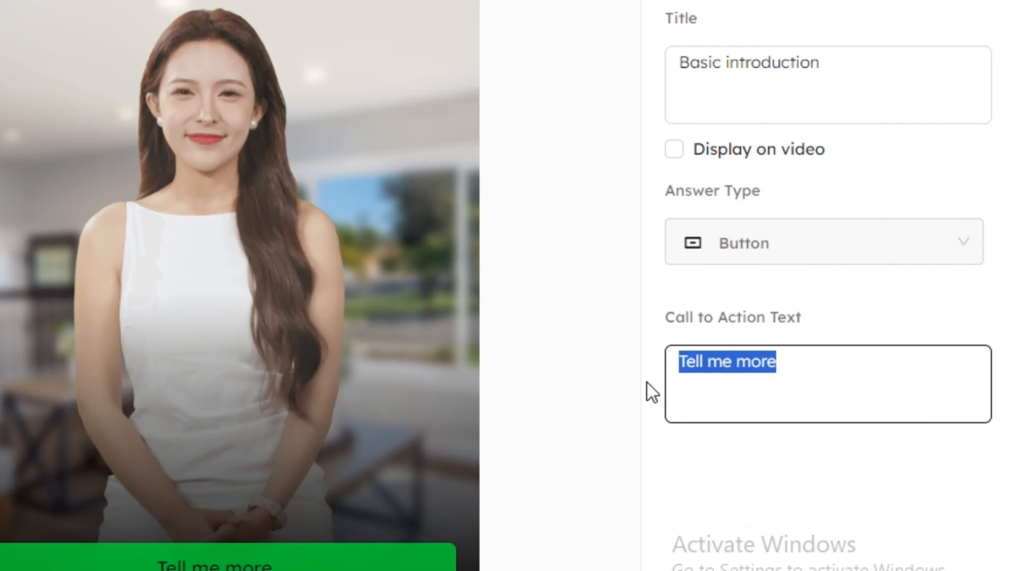
key("Delete")
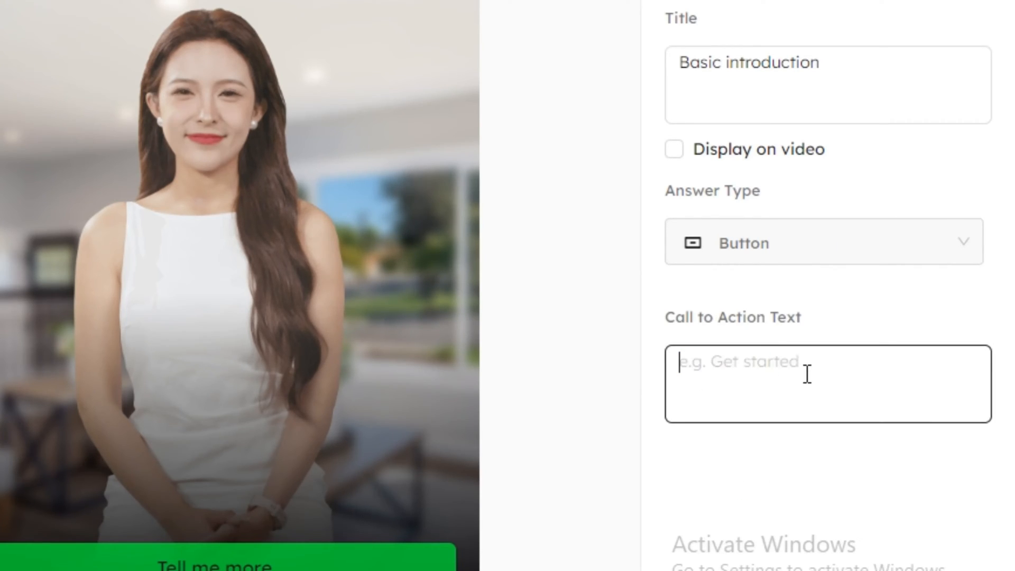
type("Tell me More")
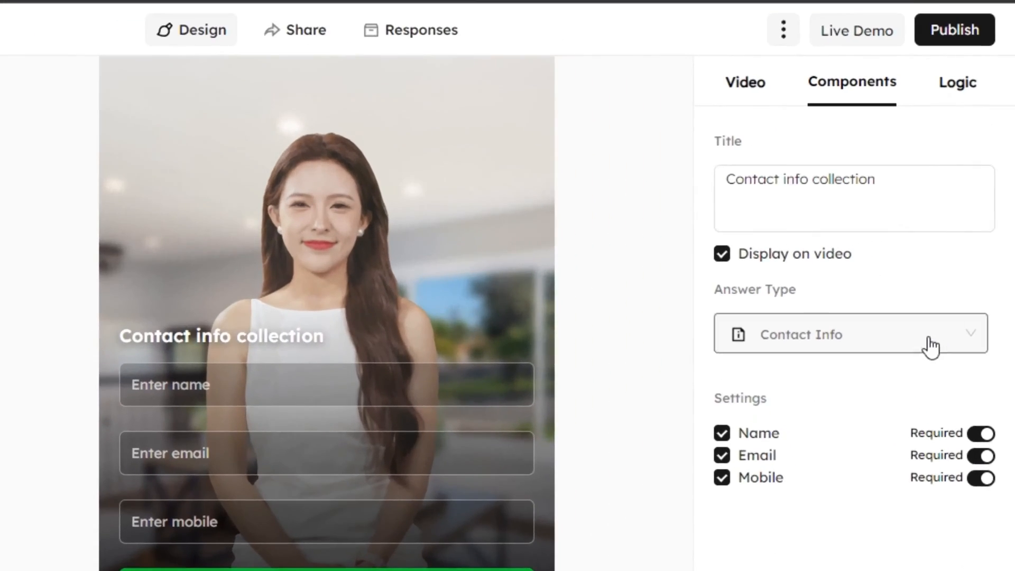
mouse_move(987, 279)
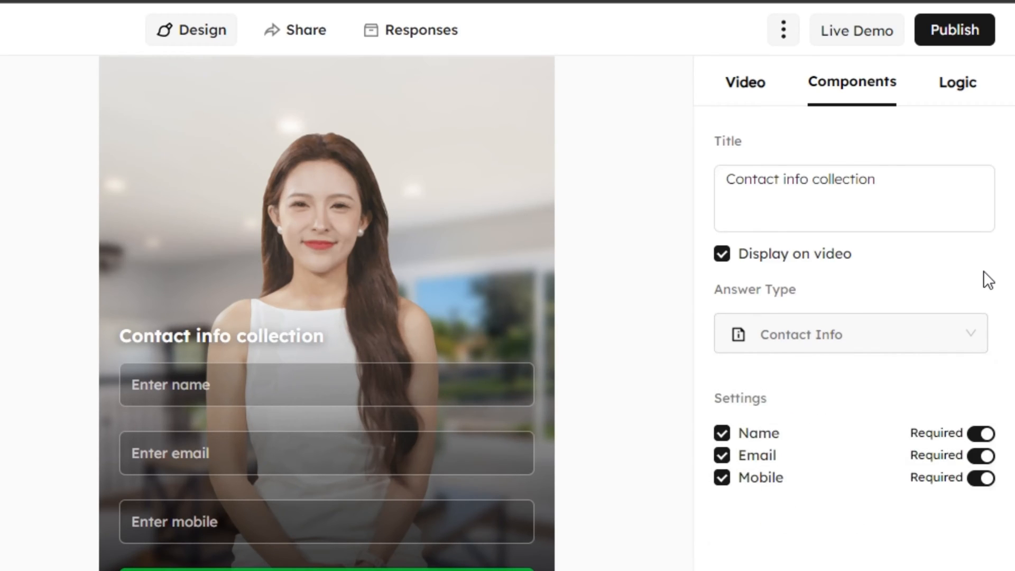
left_click(957, 83)
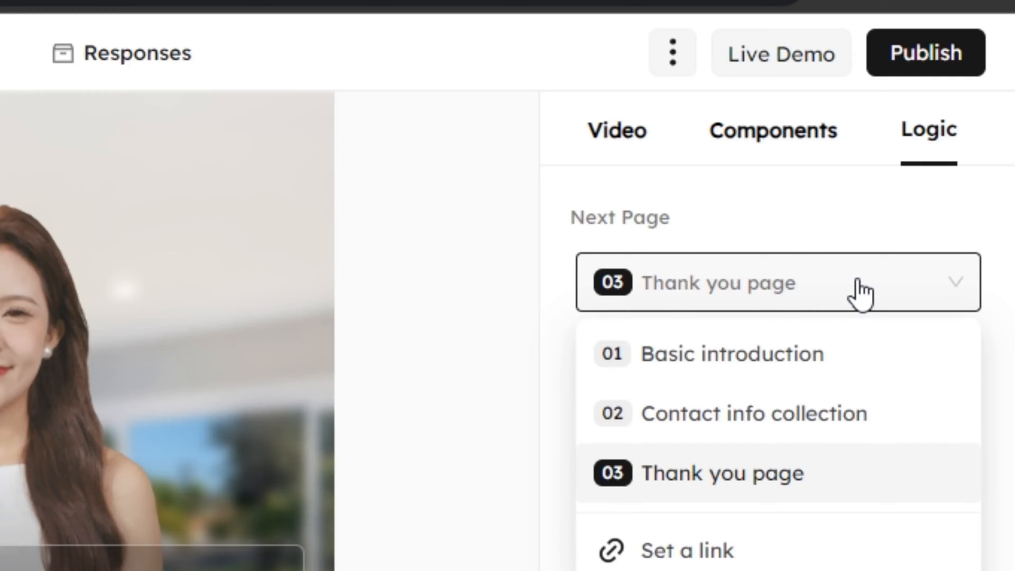
Step: View the Share/Publish options and the upgrade plans for the iframe embed code
scroll("down", 3)
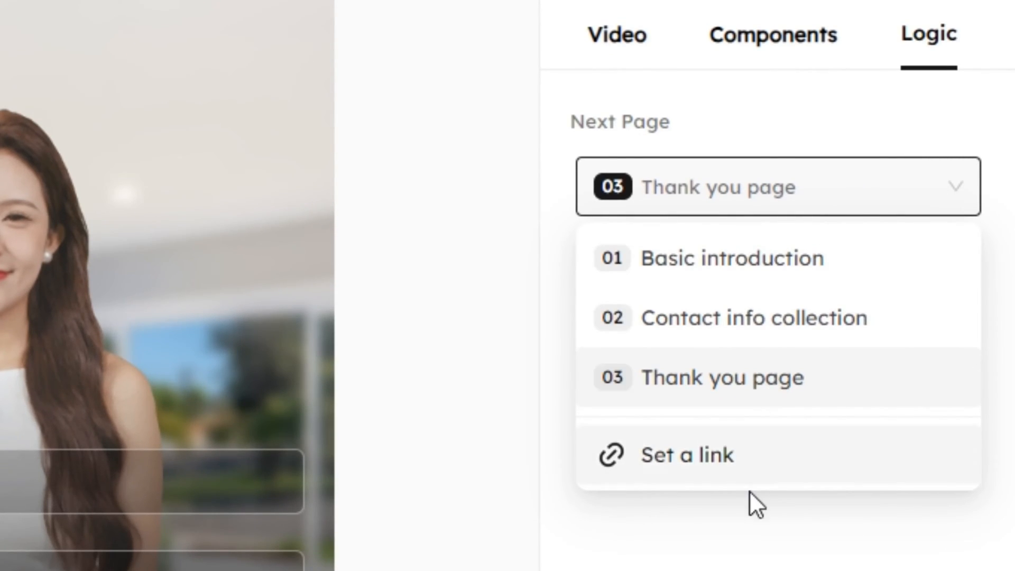
mouse_move(753, 505)
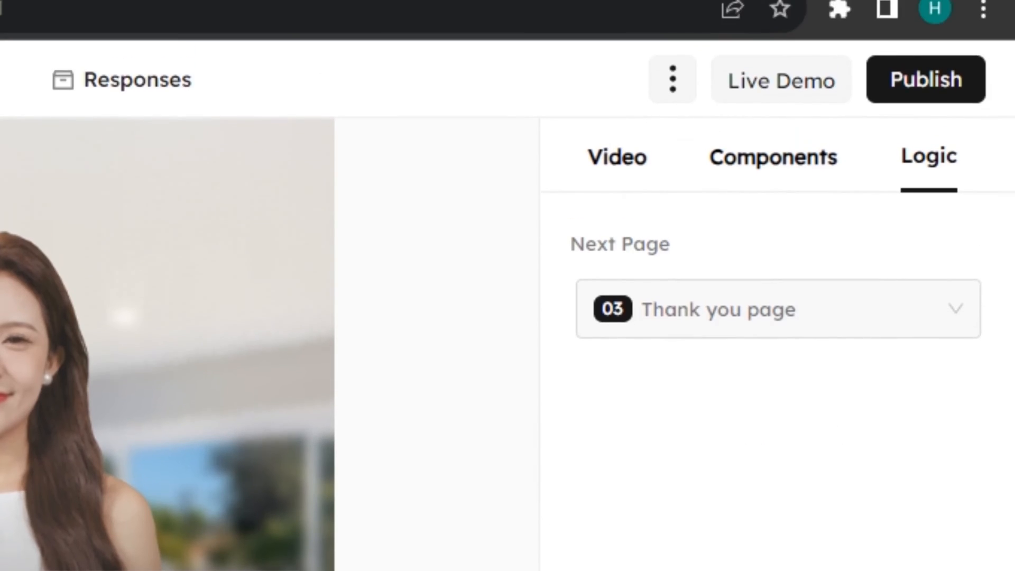
left_click(476, 76)
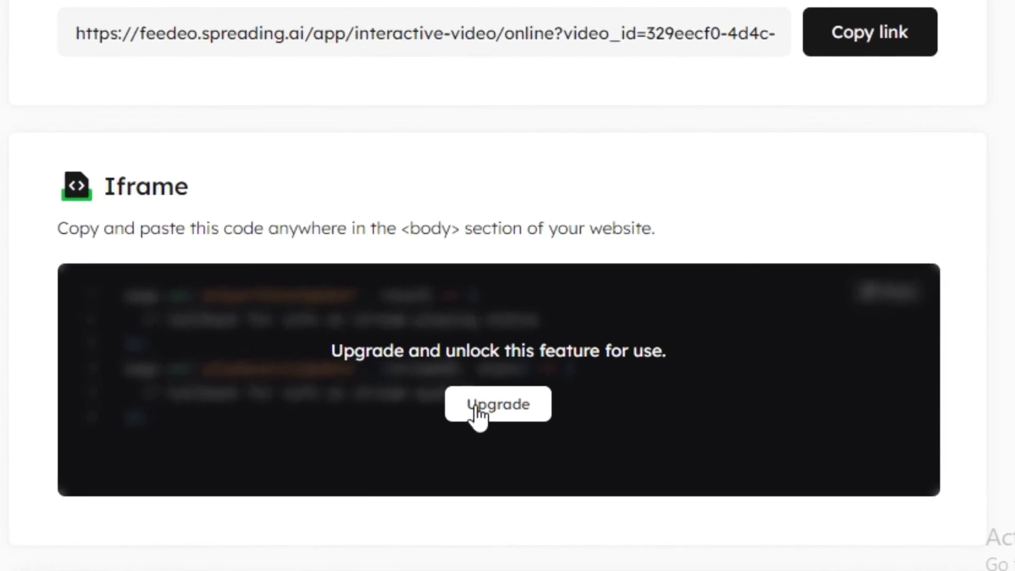
left_click(497, 404)
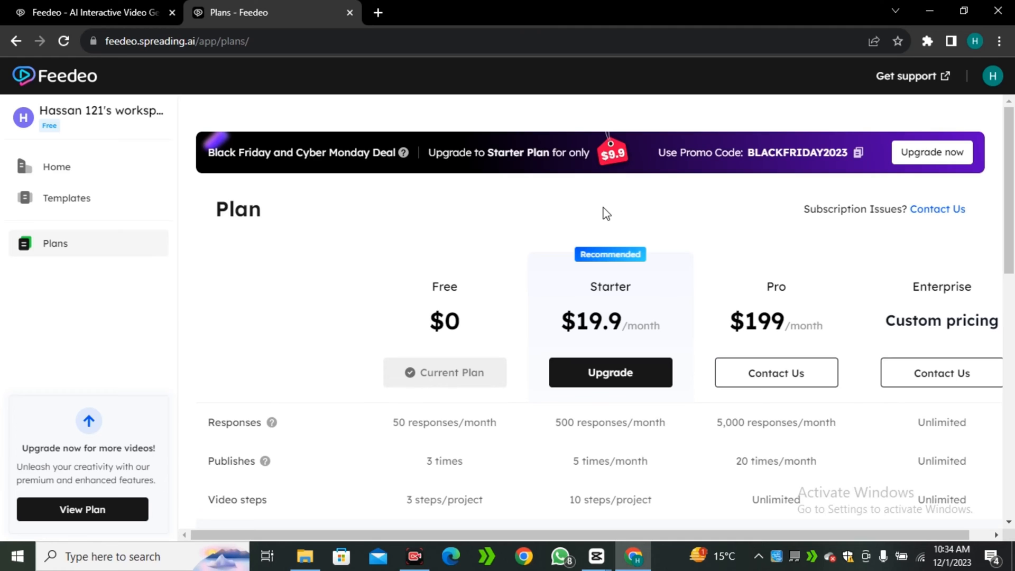
left_click(631, 556)
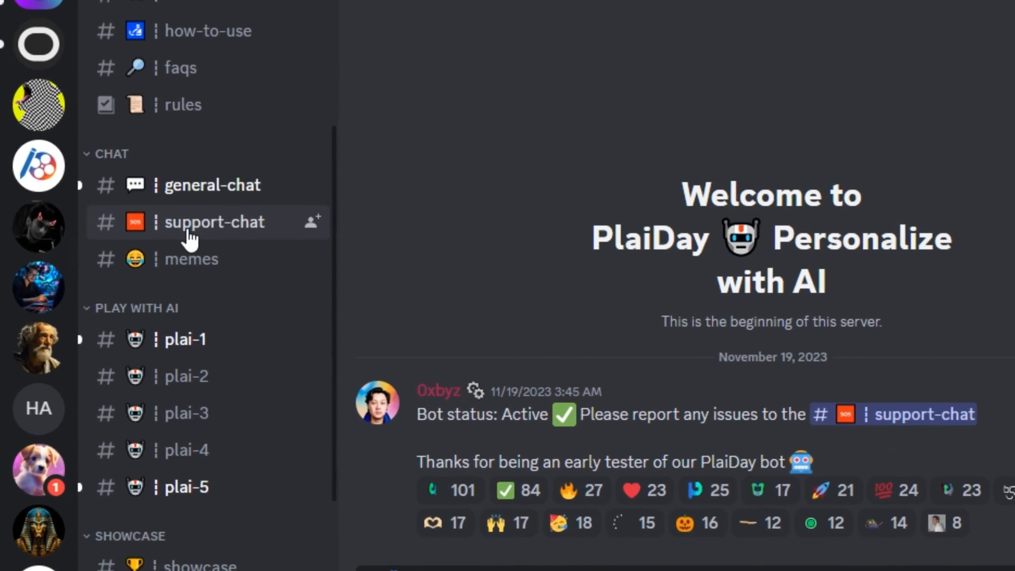
Step: Scroll the PlaiDay server's channel list to find plai-3
scroll("up", 3)
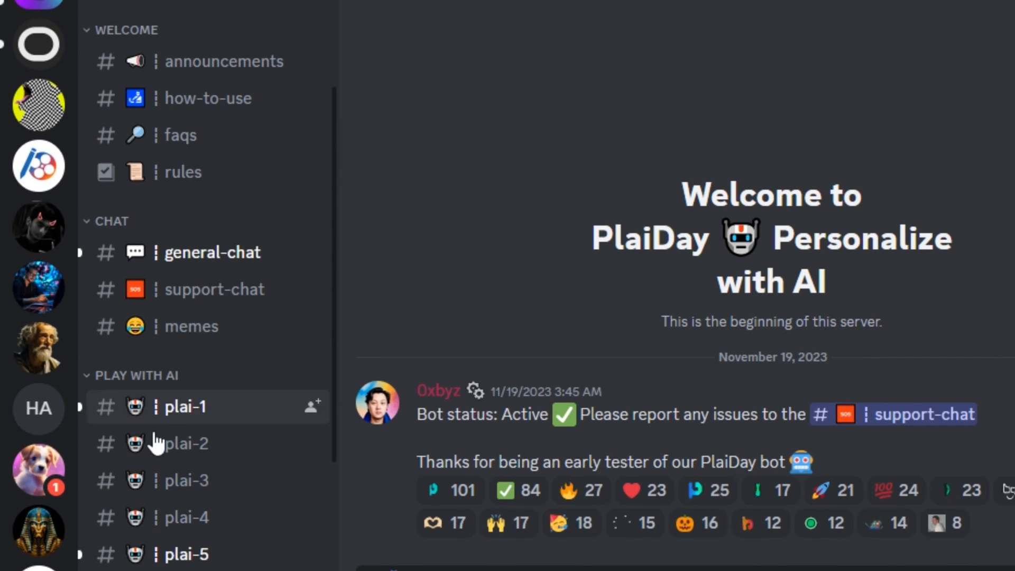
mouse_move(71, 436)
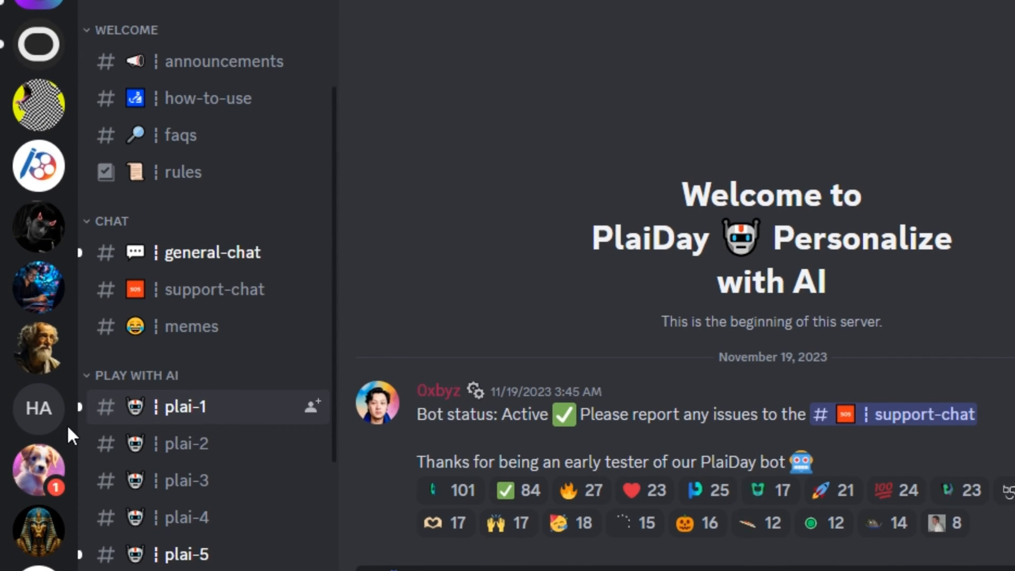
scroll("down", 3)
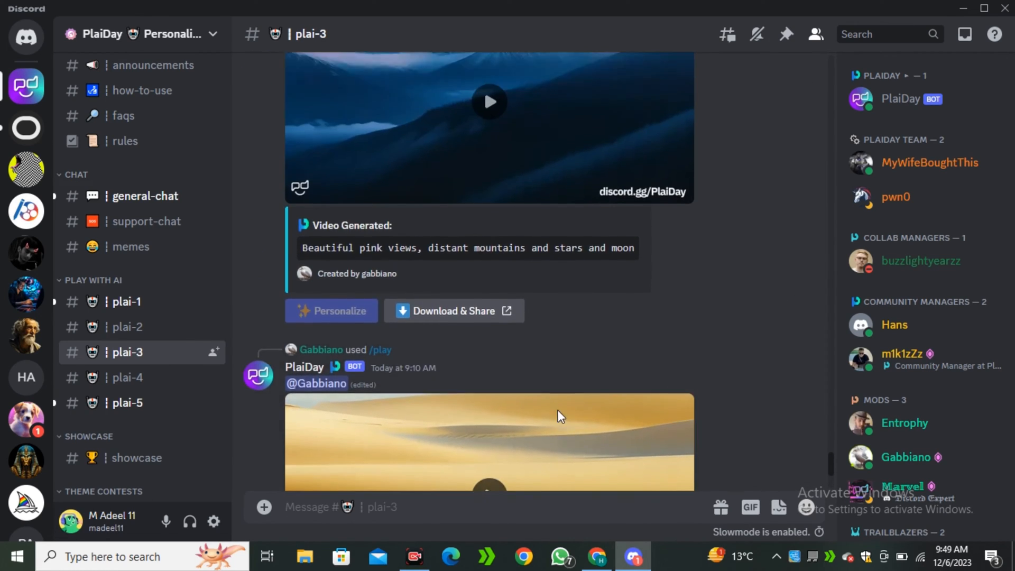
scroll("up", 3)
type("/")
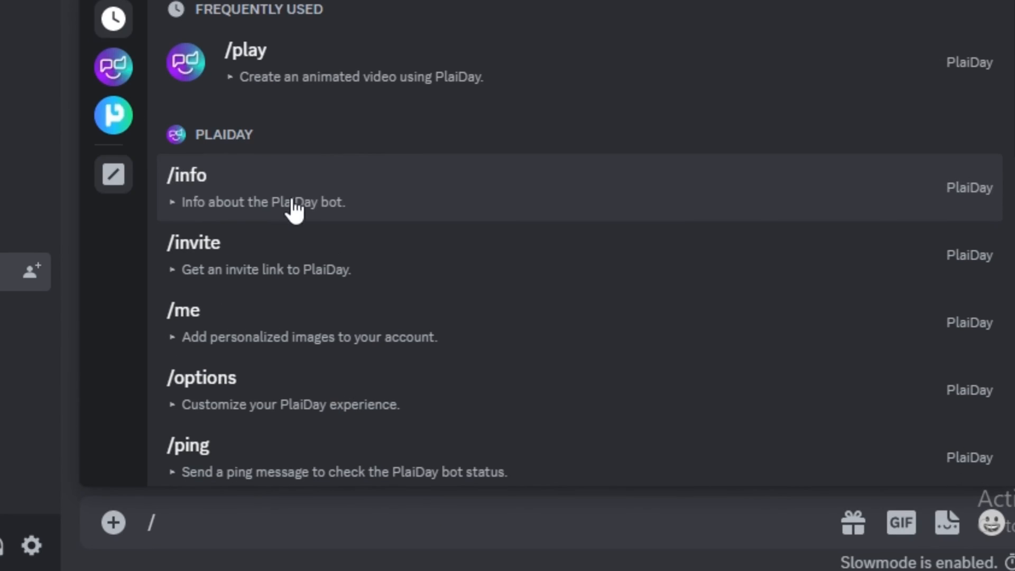
Step: Send /play 'A 22 years old german woman walking on a street, cinematic, photographic style'
type("play prompt")
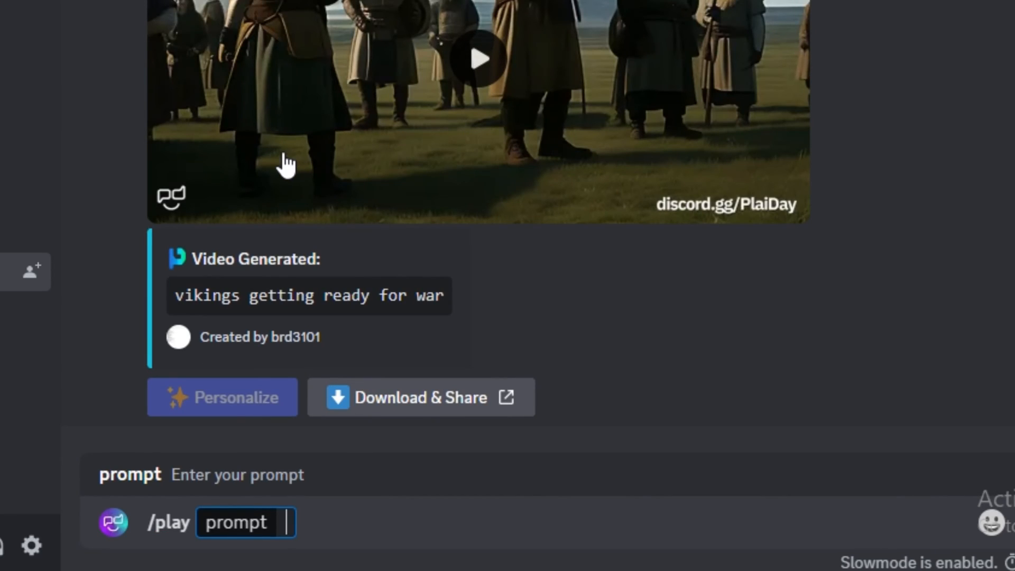
mouse_move(308, 463)
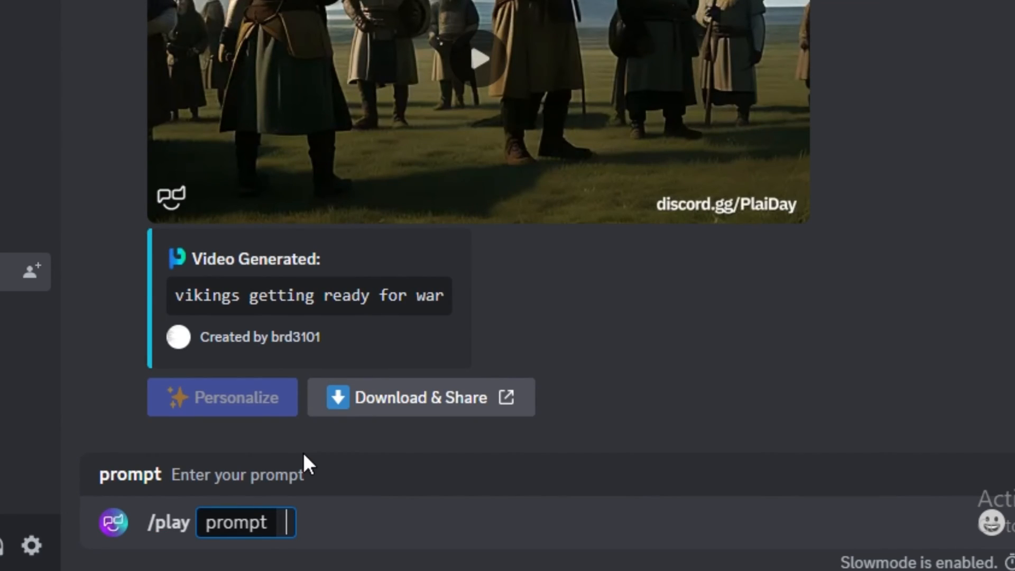
type("A 22 years old german woman")
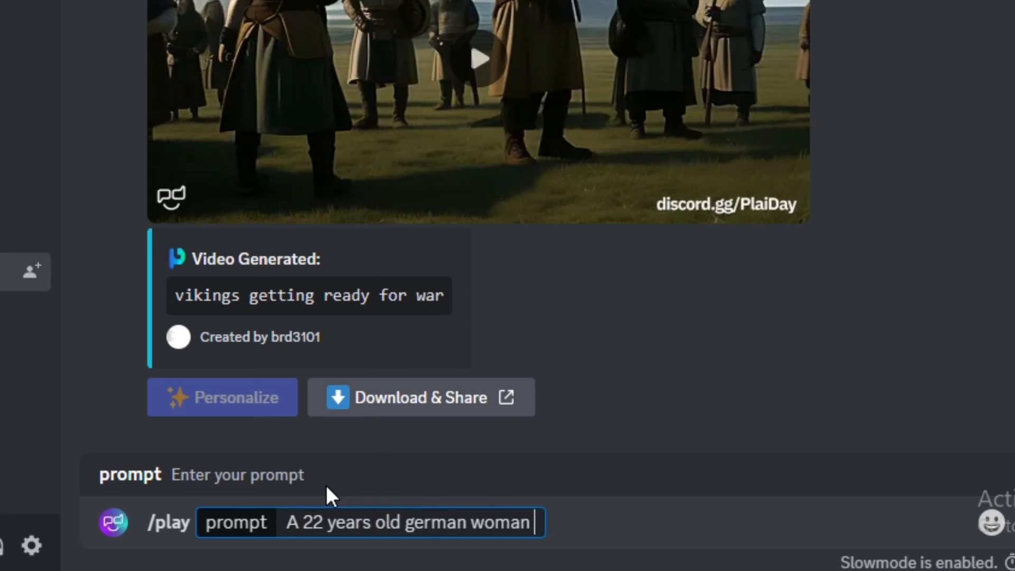
type("walking on a street")
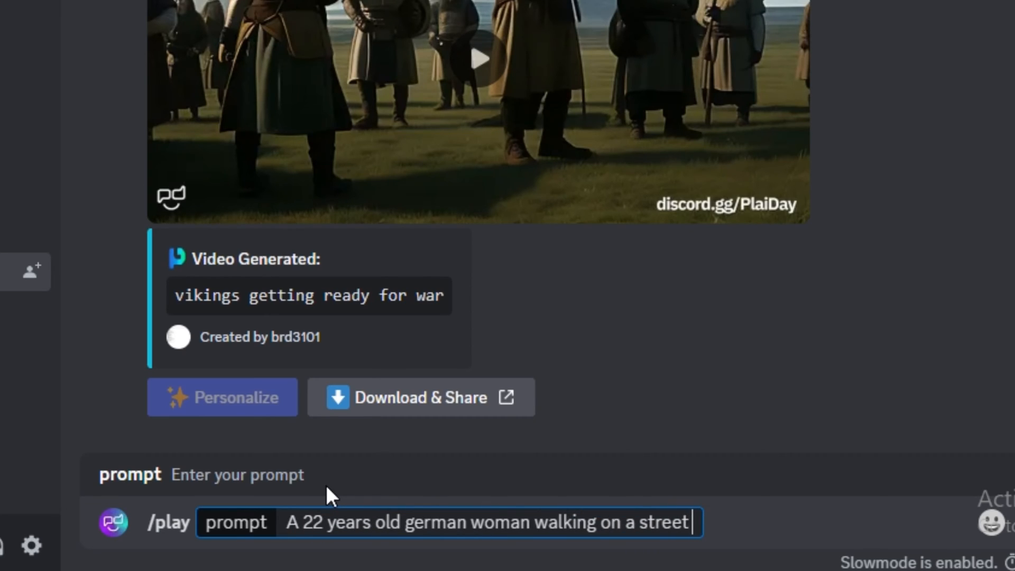
type(", cinematic , photographic styl")
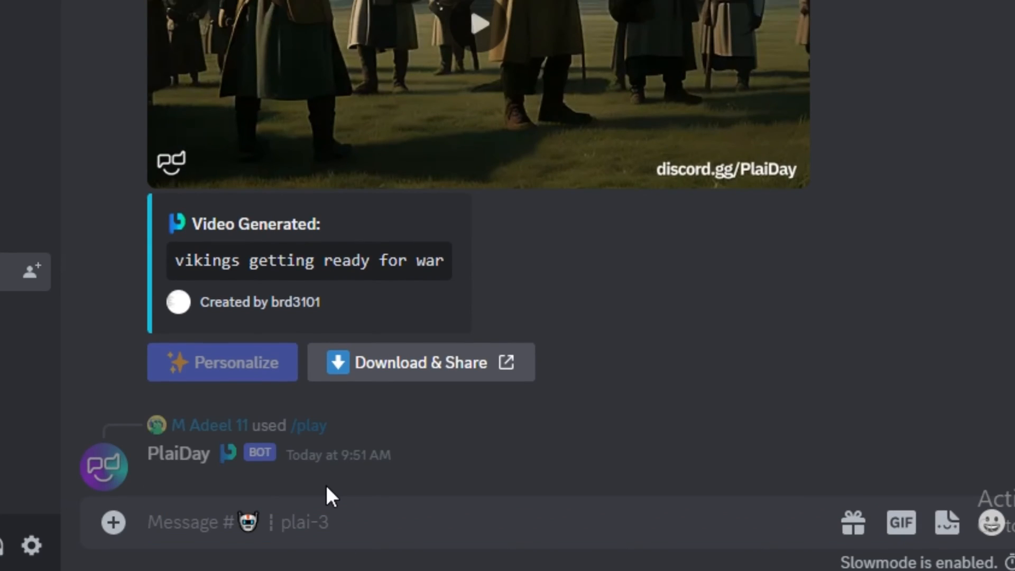
scroll("down", 3)
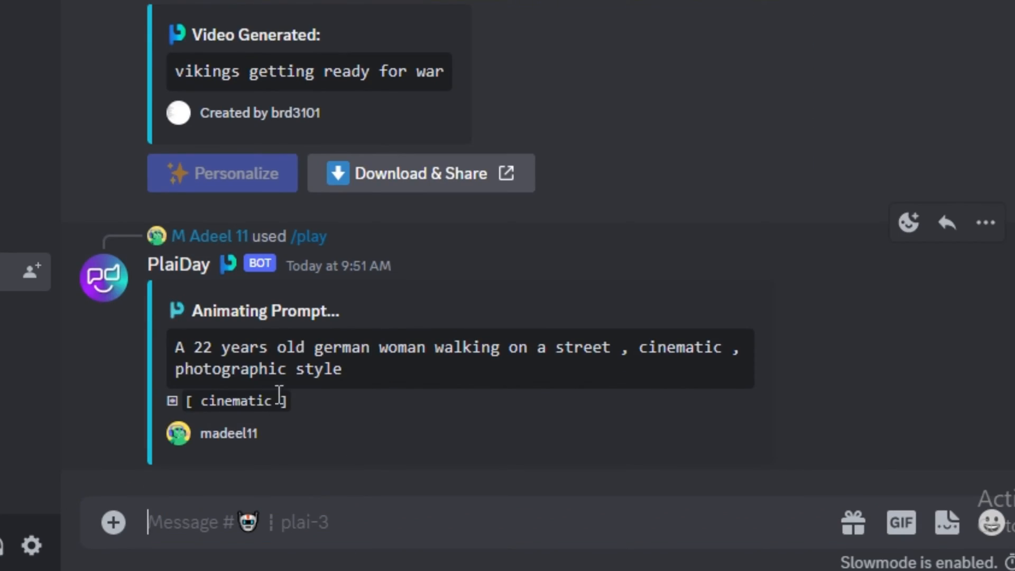
double_click(236, 400)
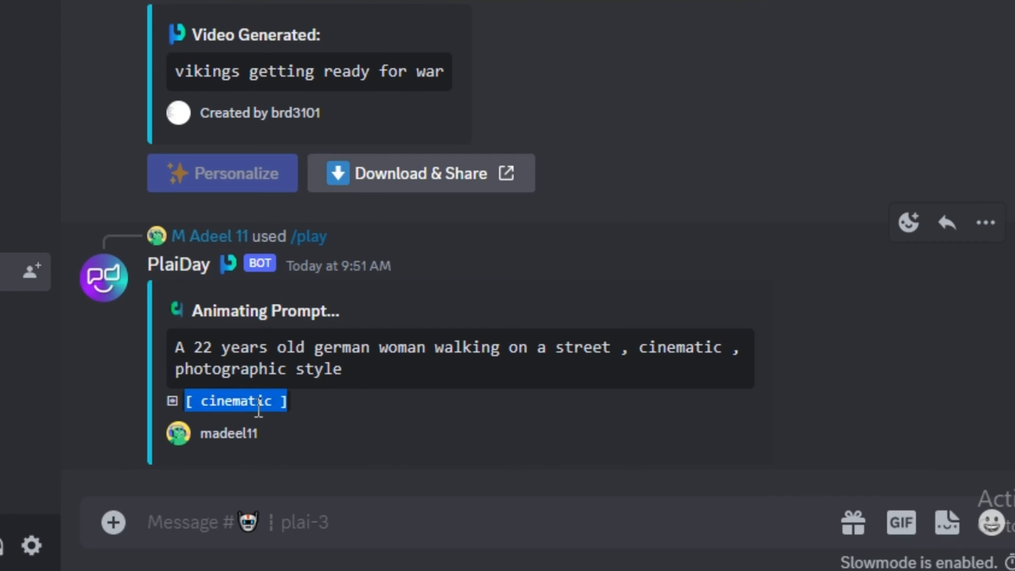
scroll("down", 3)
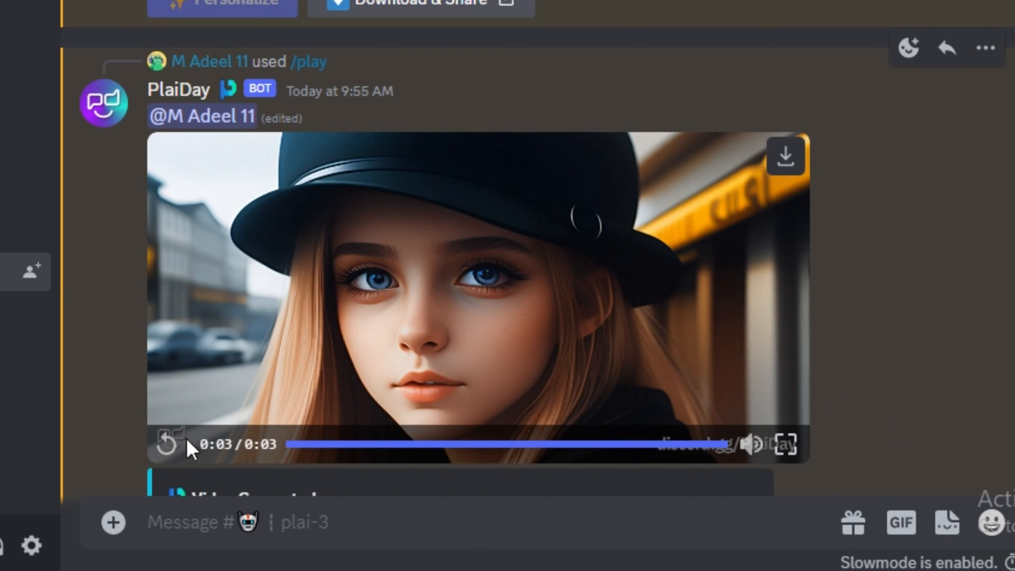
Step: Replay the generated video of the woman in the black hat
left_click(170, 444)
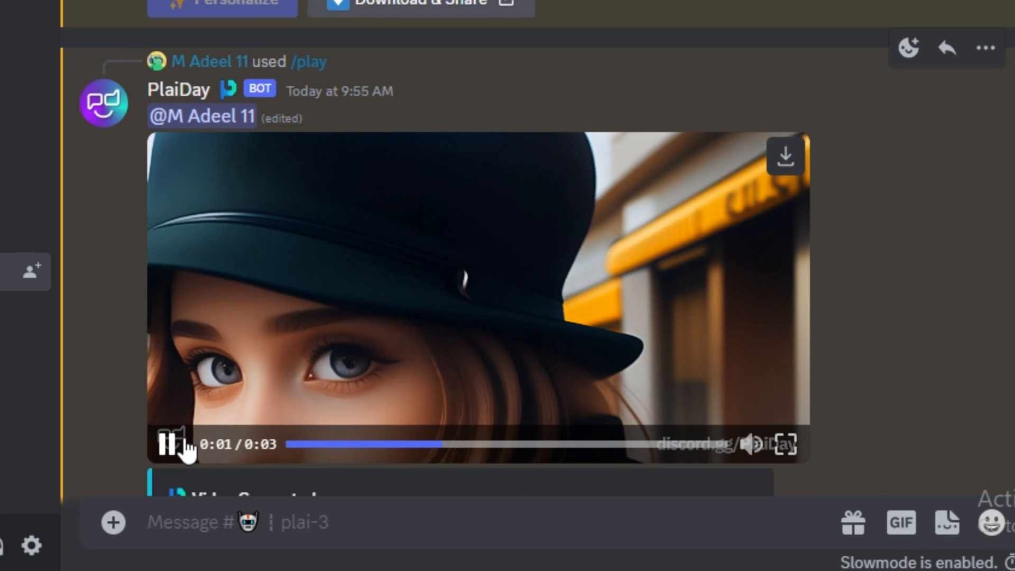
left_click(172, 444)
type("a close up of a Red Head Woman On street, cinematic lighting,  warm and cool tones, Photorealistic, Masterpiece")
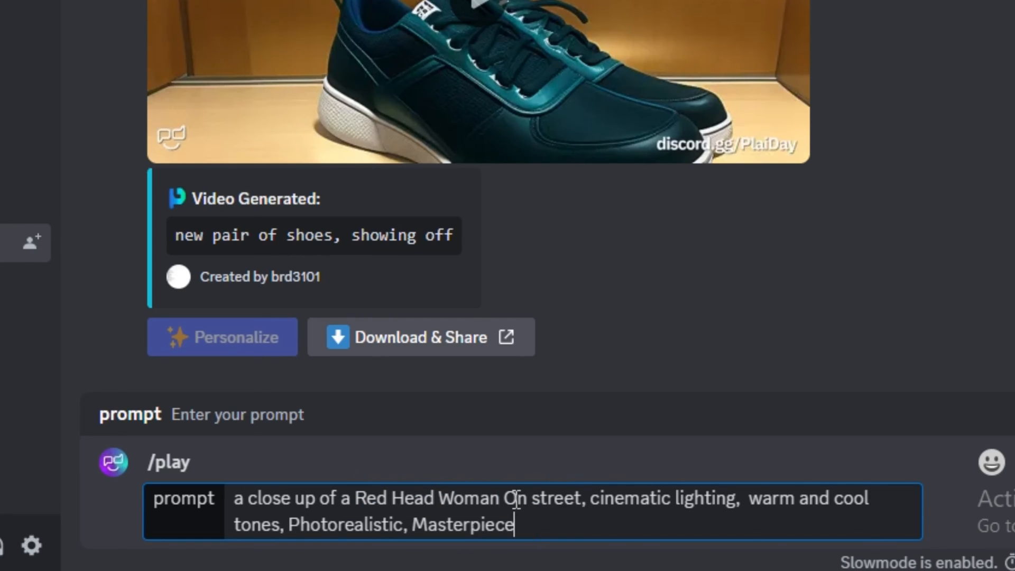
Step: Review the red-haired woman prompt, add 8k, and send it to the bot
double_click(663, 498)
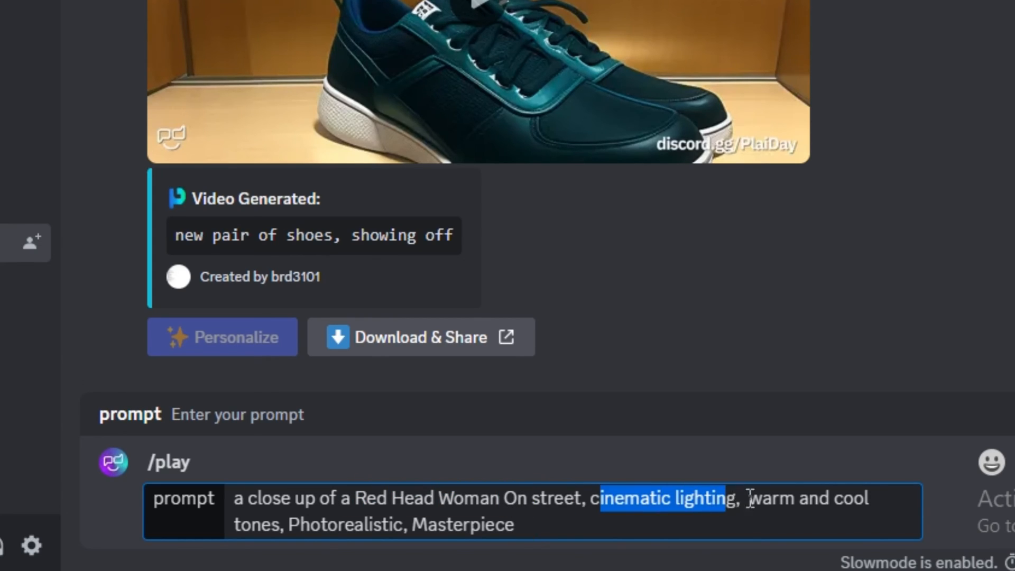
double_click(813, 498)
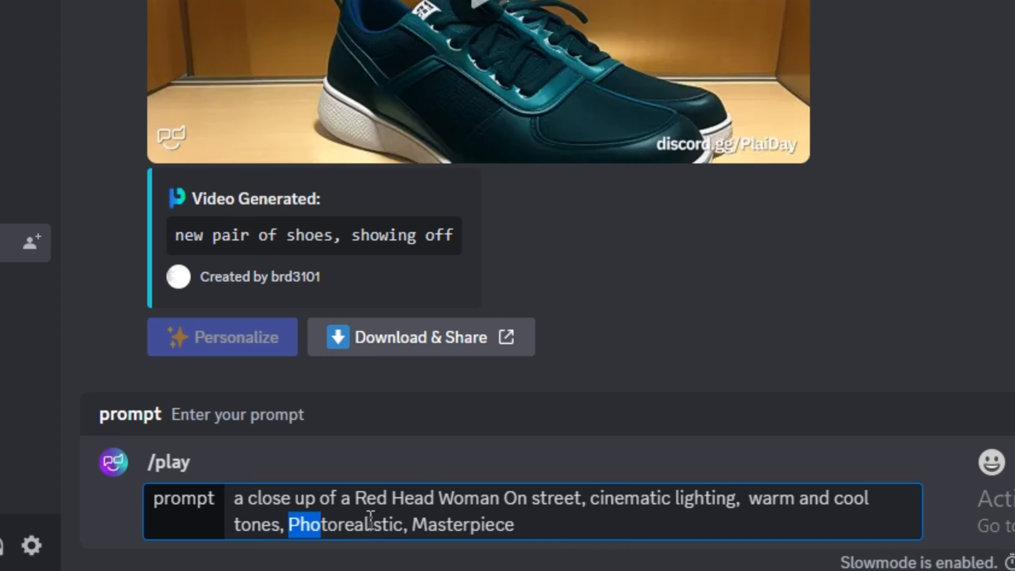
left_click(511, 525)
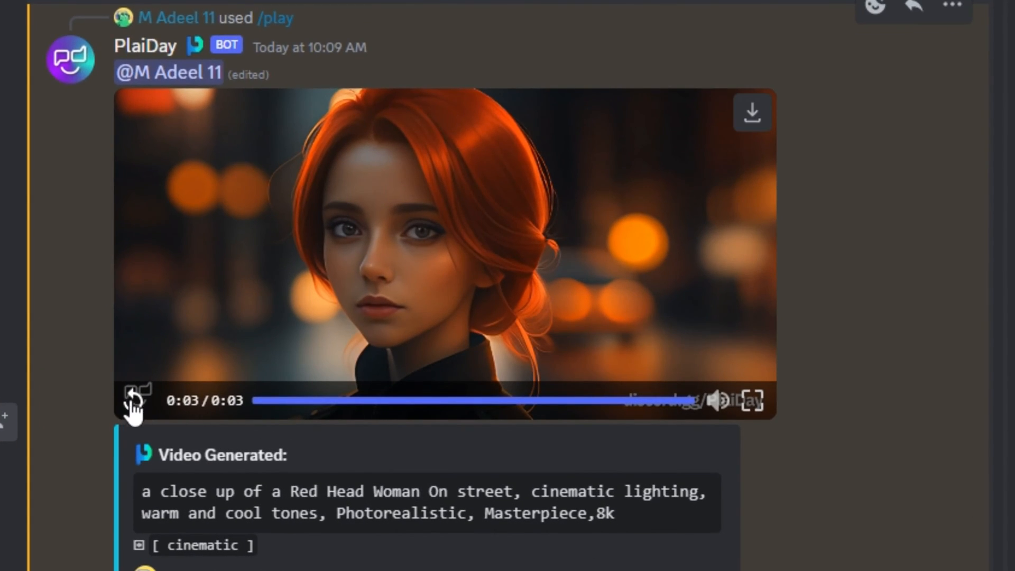
Step: Replay the red-haired woman clip through to the end
left_click(136, 400)
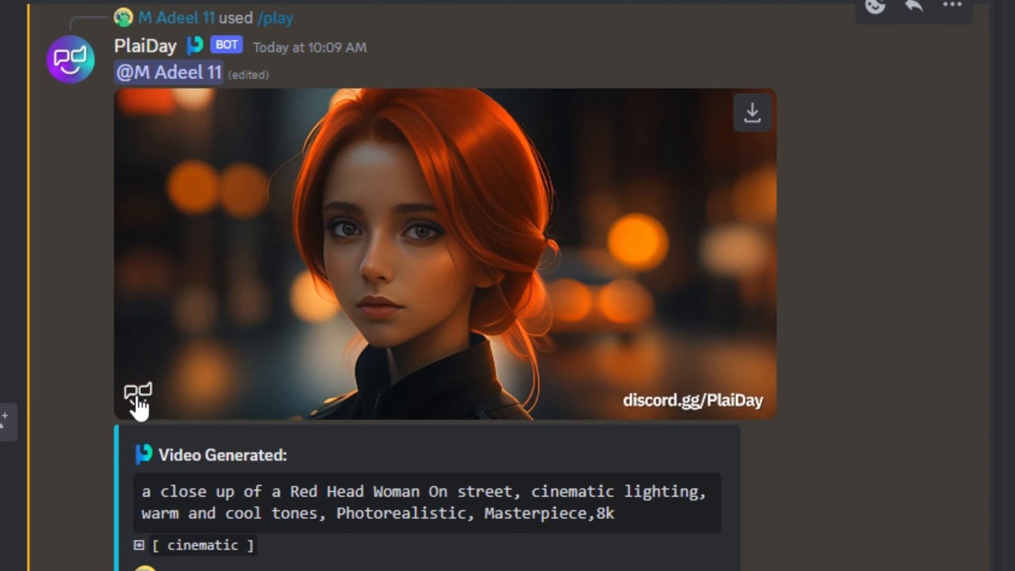
left_click(138, 400)
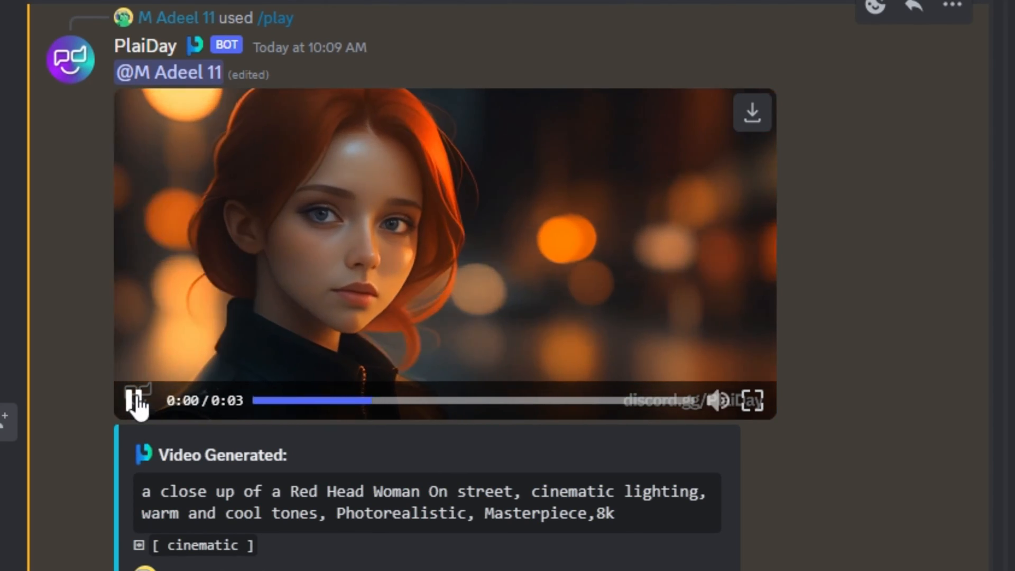
left_click(136, 400)
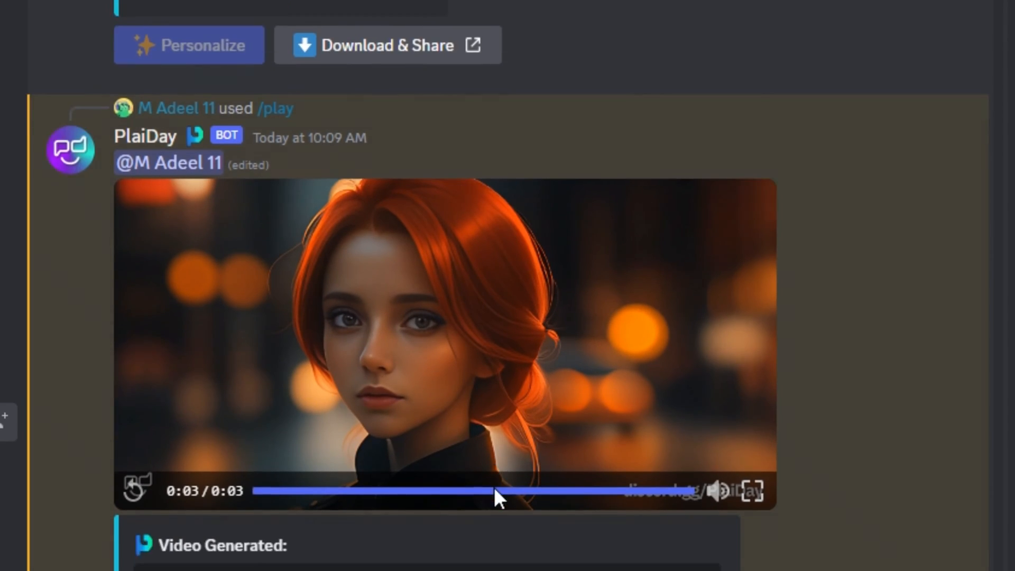
scroll("down", 3)
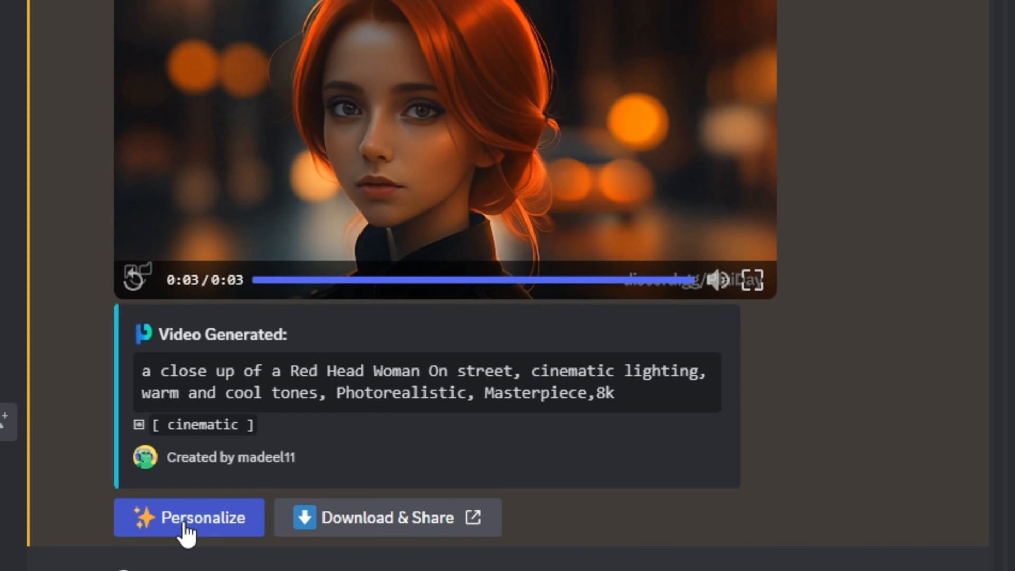
Step: Hit Personalize on the red-haired woman video to get the selfie upload request
left_click(189, 517)
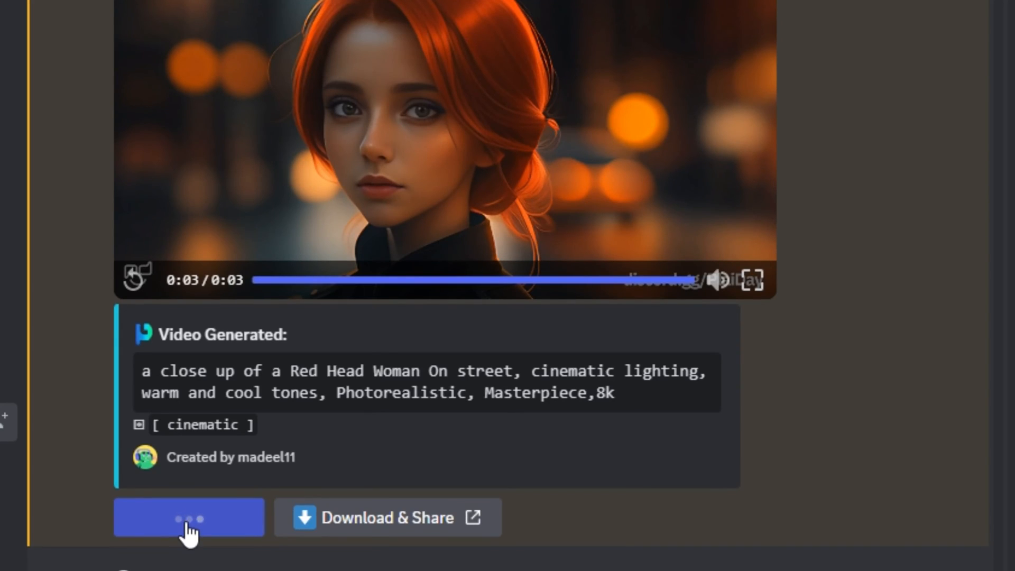
left_click(188, 517)
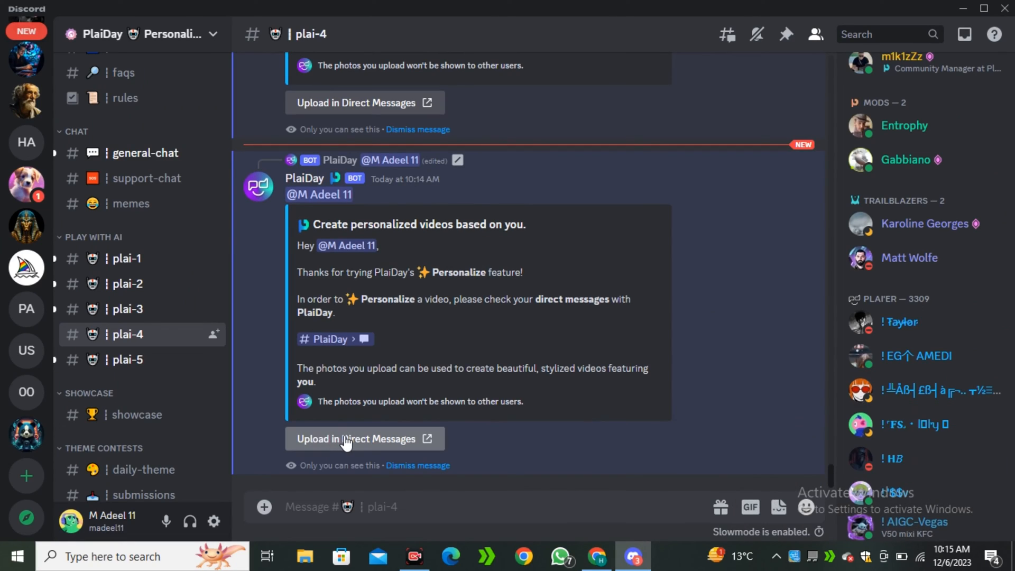
Step: Send the PlaiDay bot three selfies: dark-background portrait, cropped smiling photo, dark-haired 2019 portrait
left_click(365, 438)
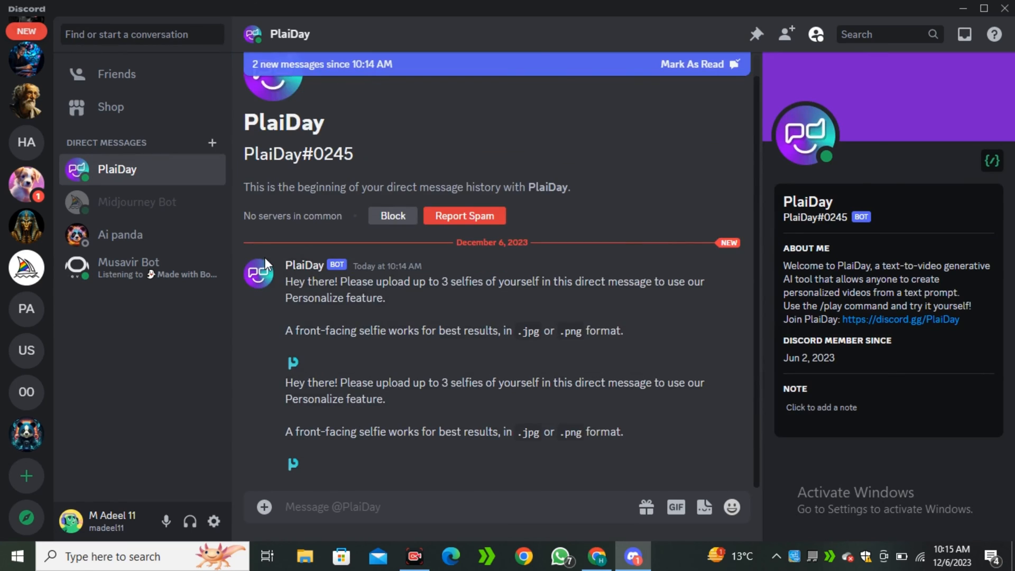
mouse_move(214, 280)
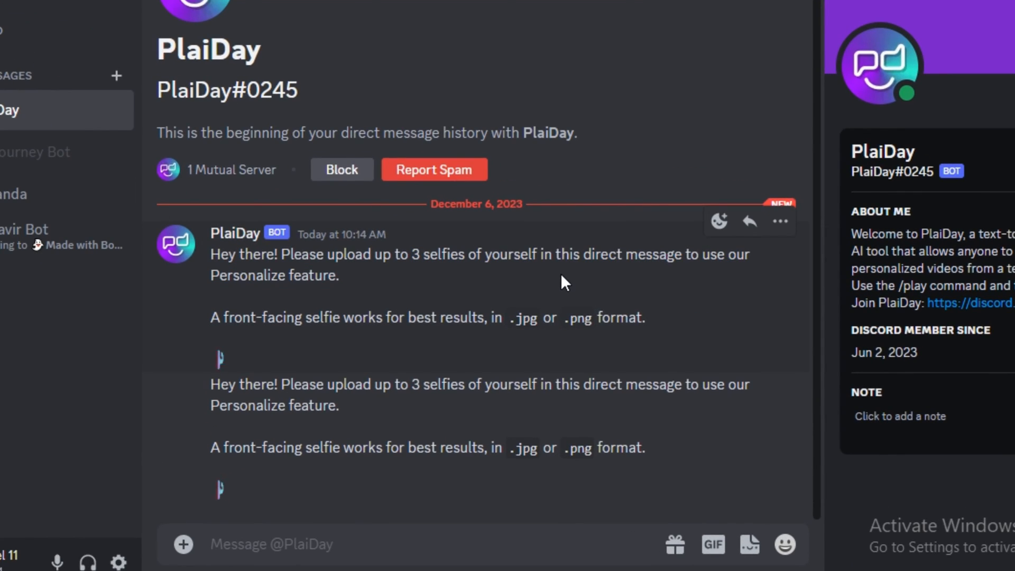
left_click(183, 544)
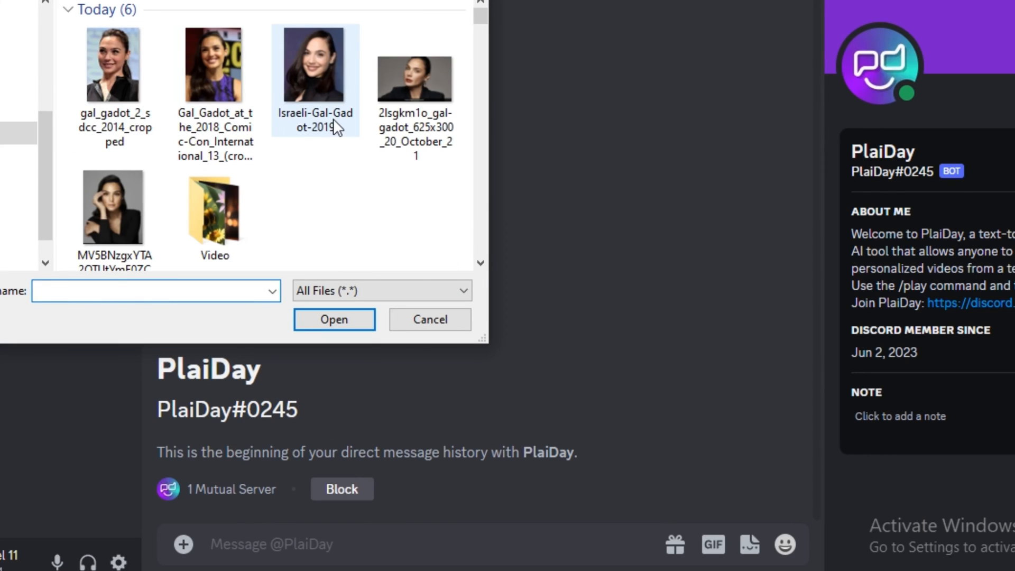
left_click(415, 77)
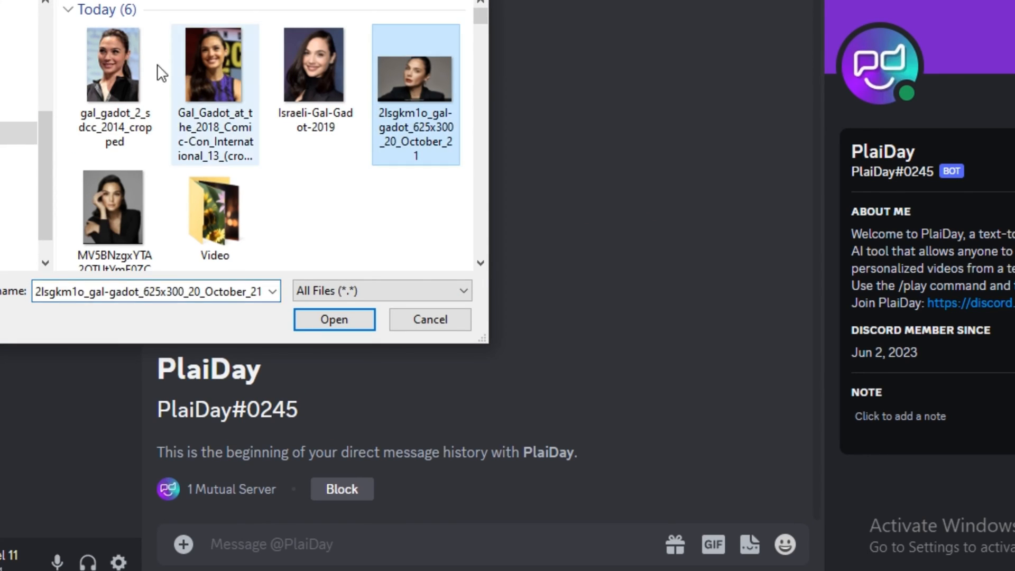
left_click(115, 64)
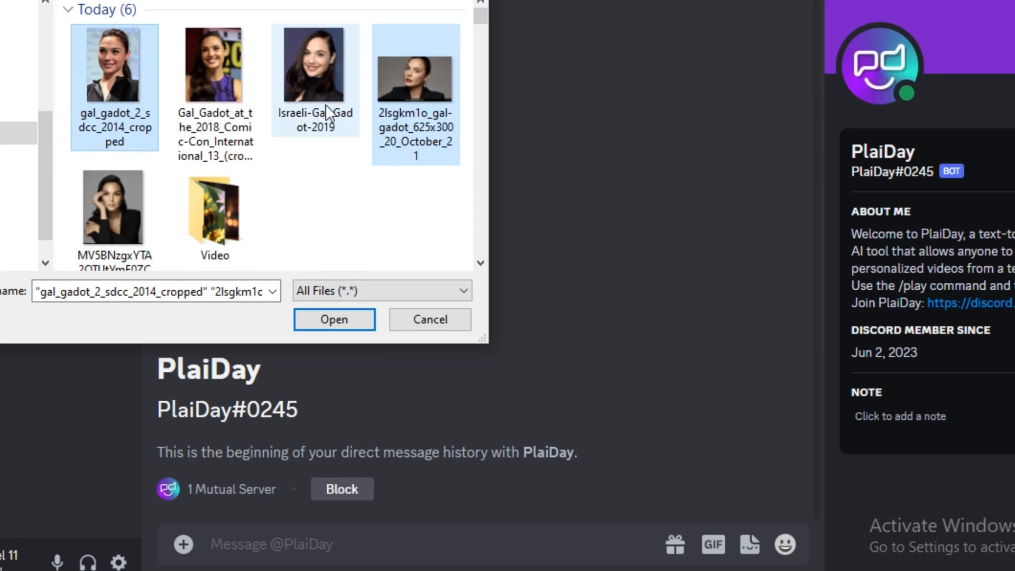
left_click(316, 64)
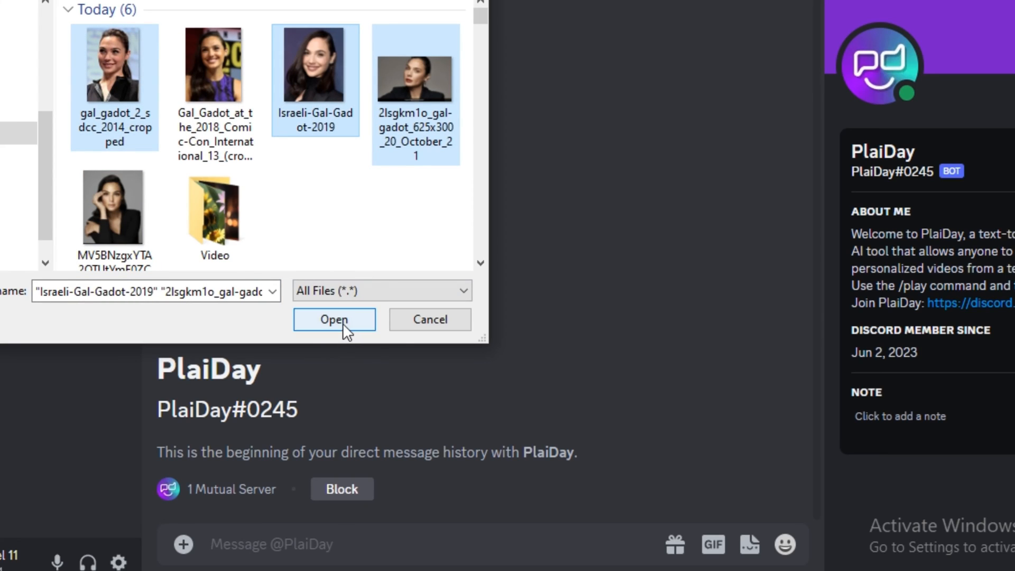
left_click(335, 320)
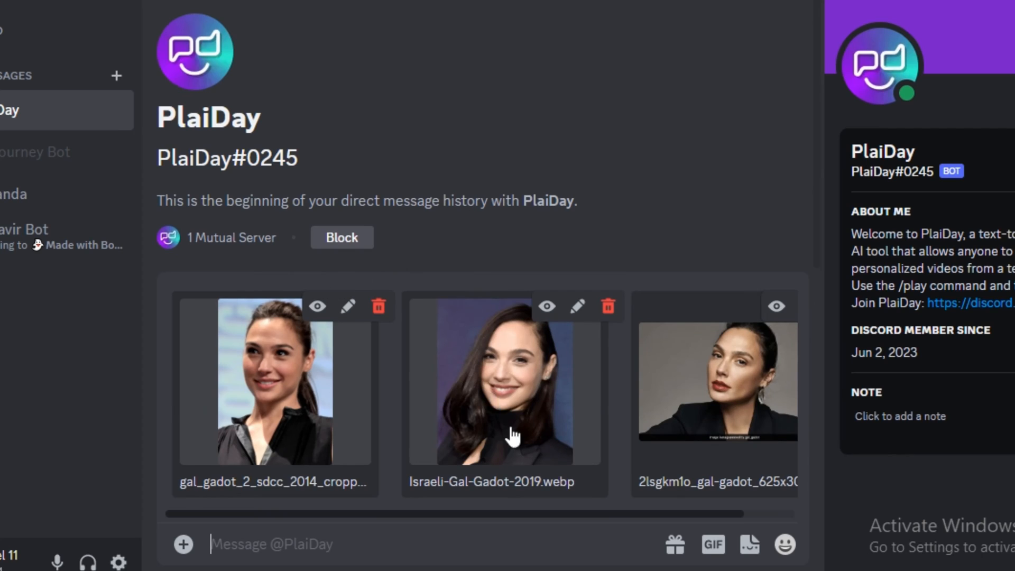
scroll("down", 3)
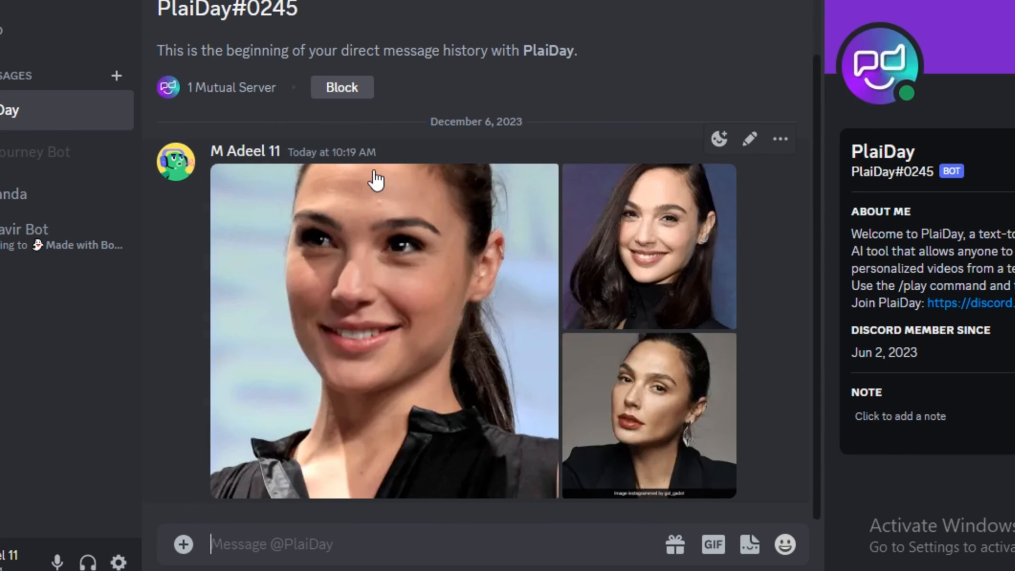
left_click(17, 281)
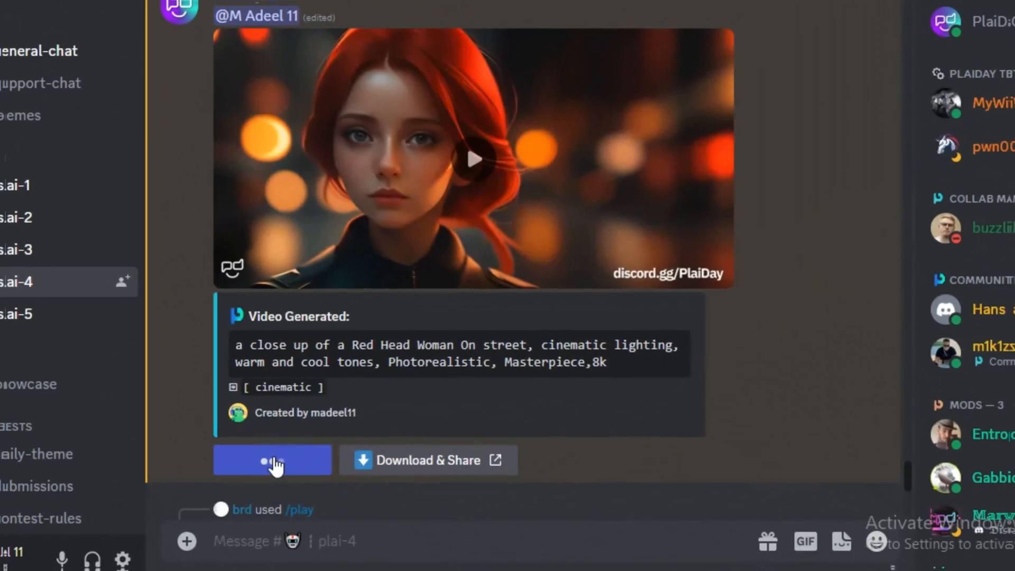
Step: Personalize the red-haired woman video with the uploaded face and replay the resulting clip
left_click(272, 459)
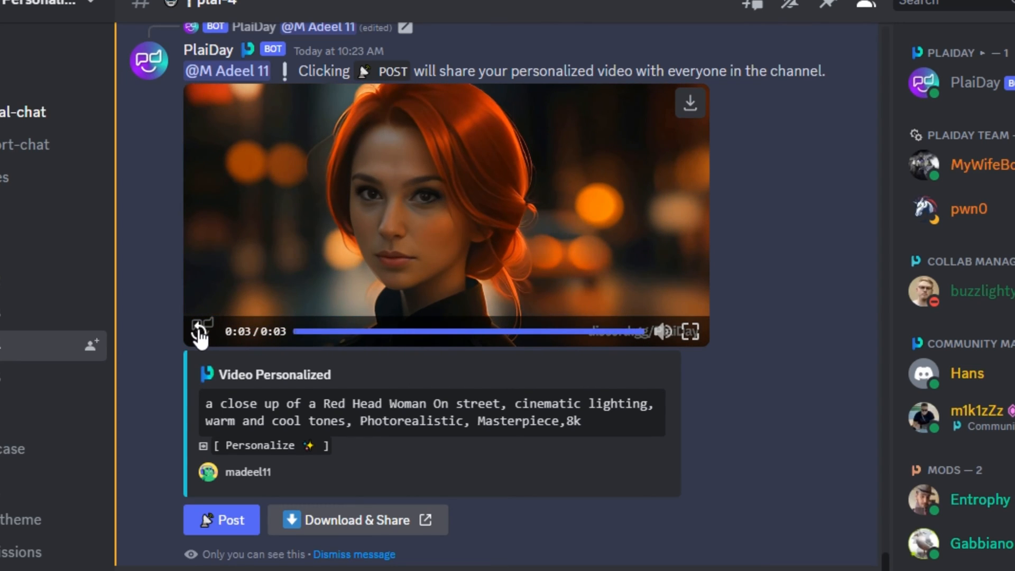
left_click(201, 331)
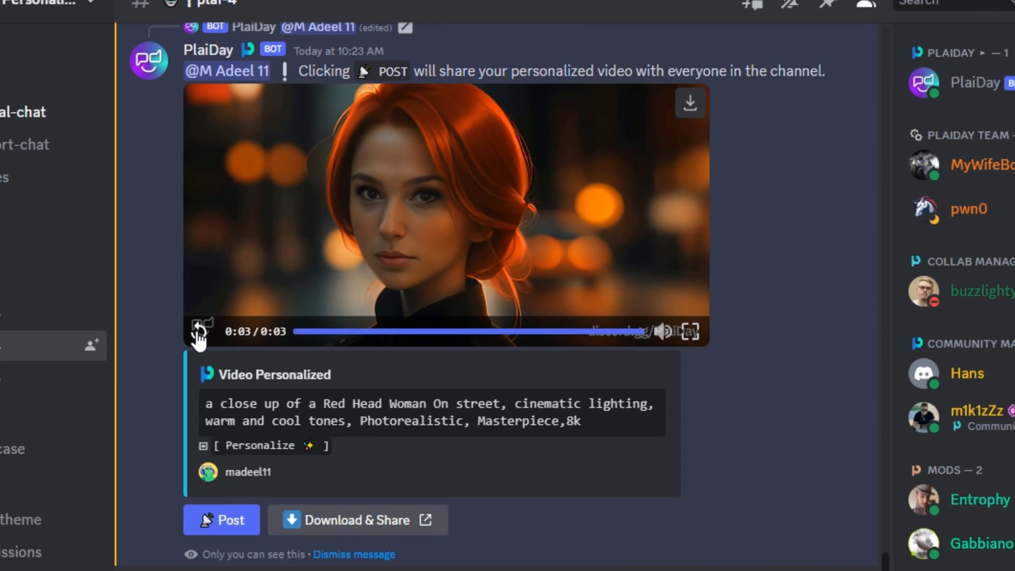
left_click(199, 331)
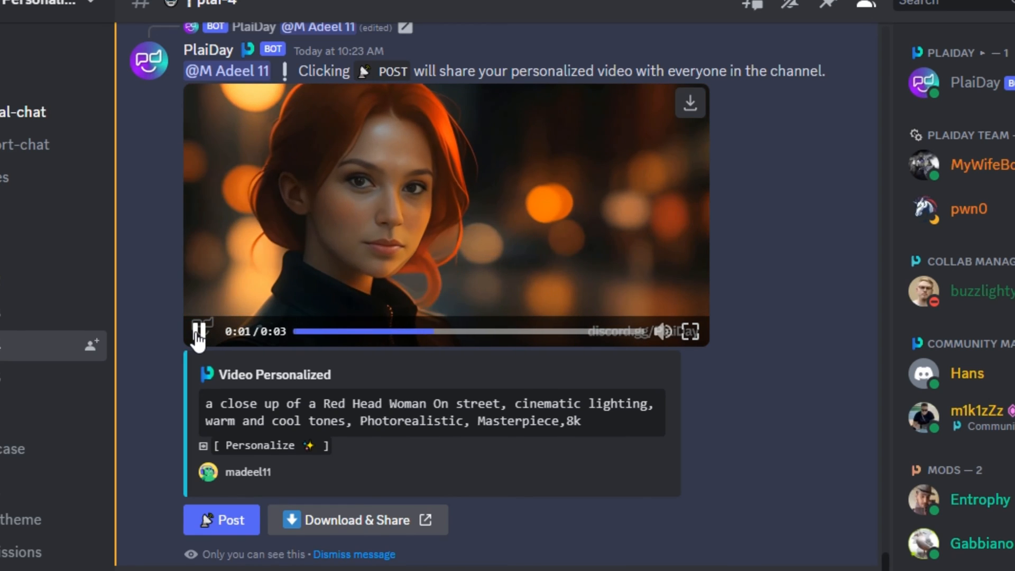
left_click(197, 332)
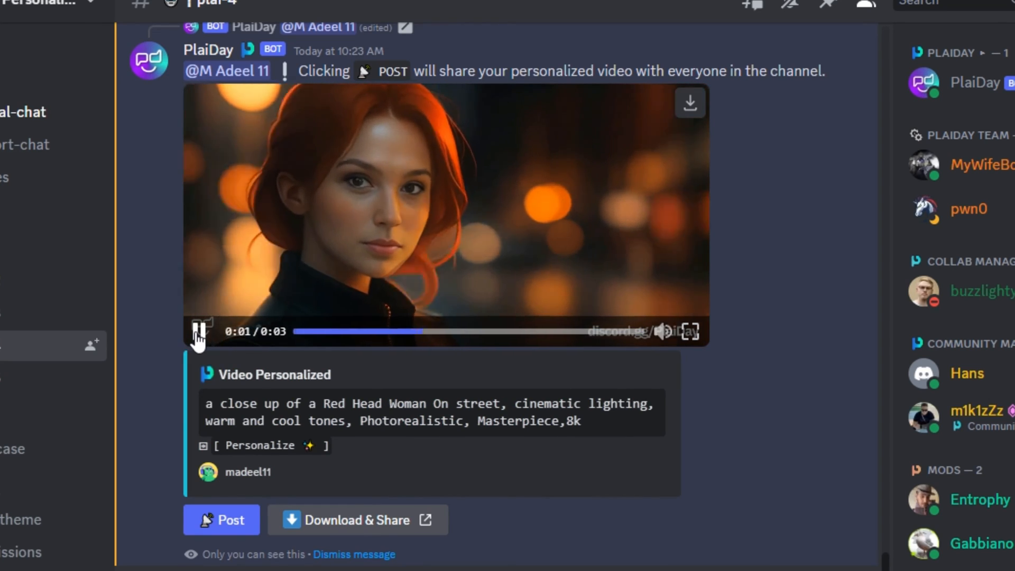
left_click(199, 331)
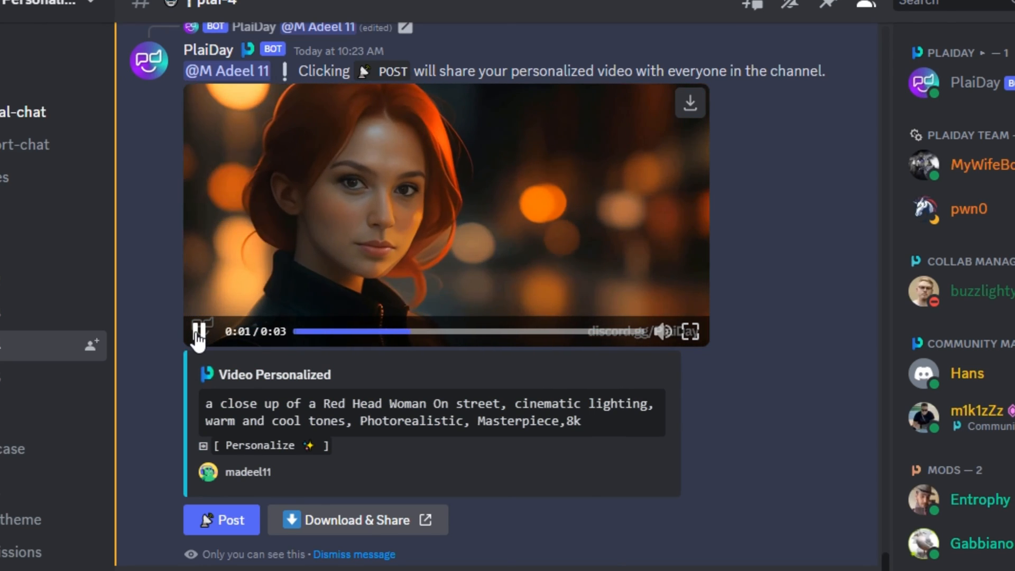
scroll("down", 3)
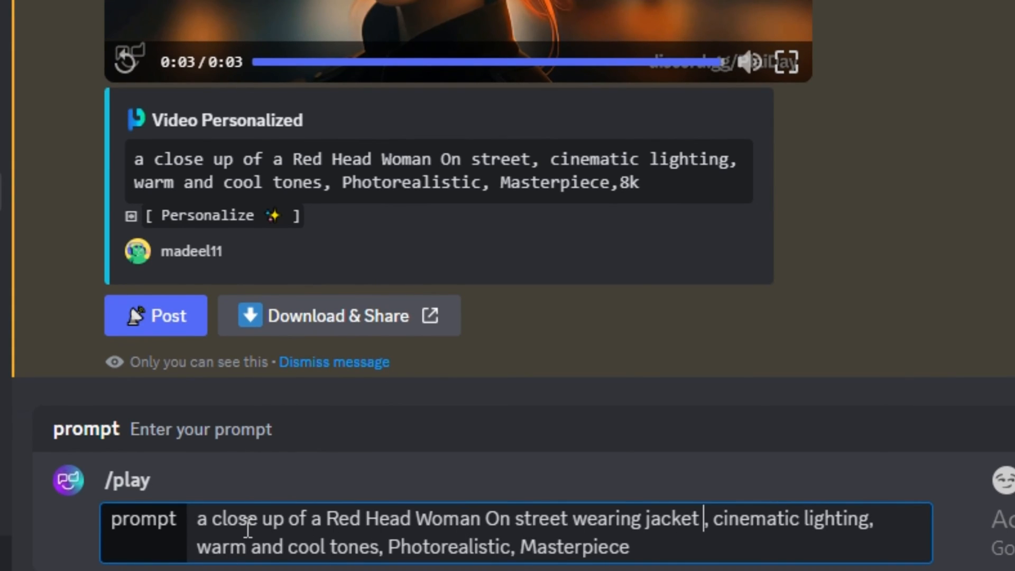
mouse_move(592, 525)
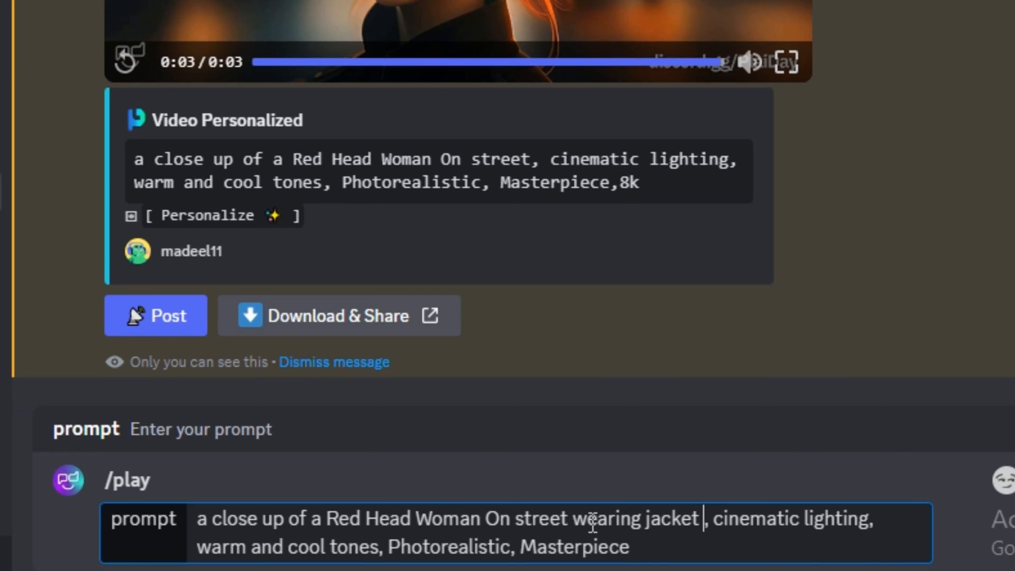
Step: Check 'wearing jacket' in the /play prompt and generate the jacket video
double_click(637, 519)
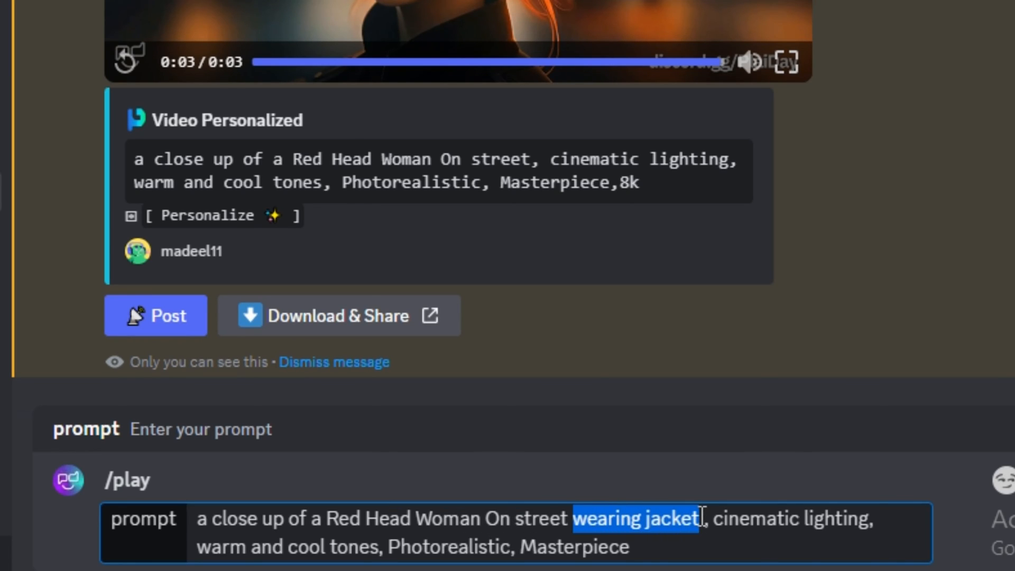
scroll("up", 3)
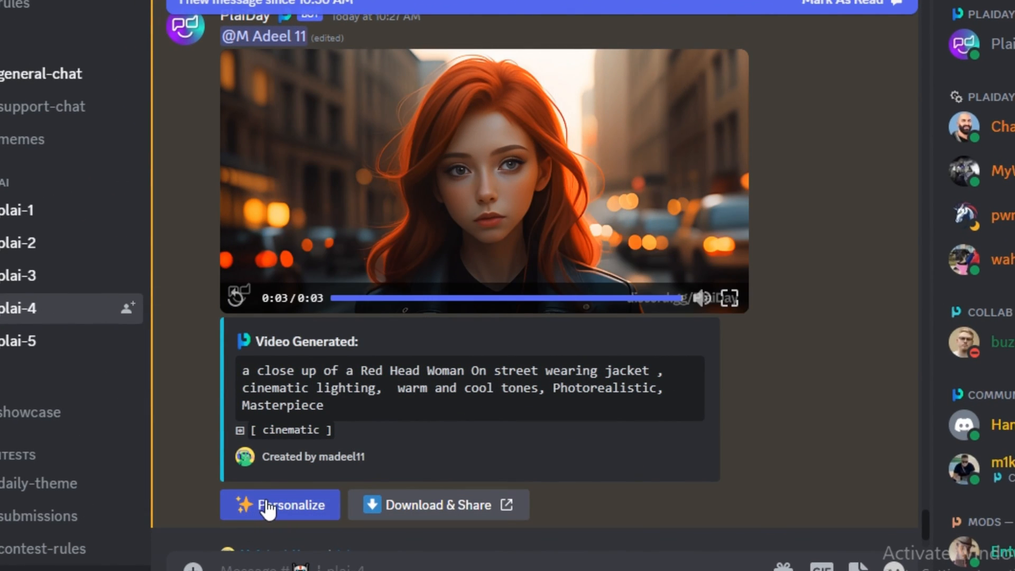
Step: Personalize the new jacket-wearing street video with the uploaded face
left_click(280, 504)
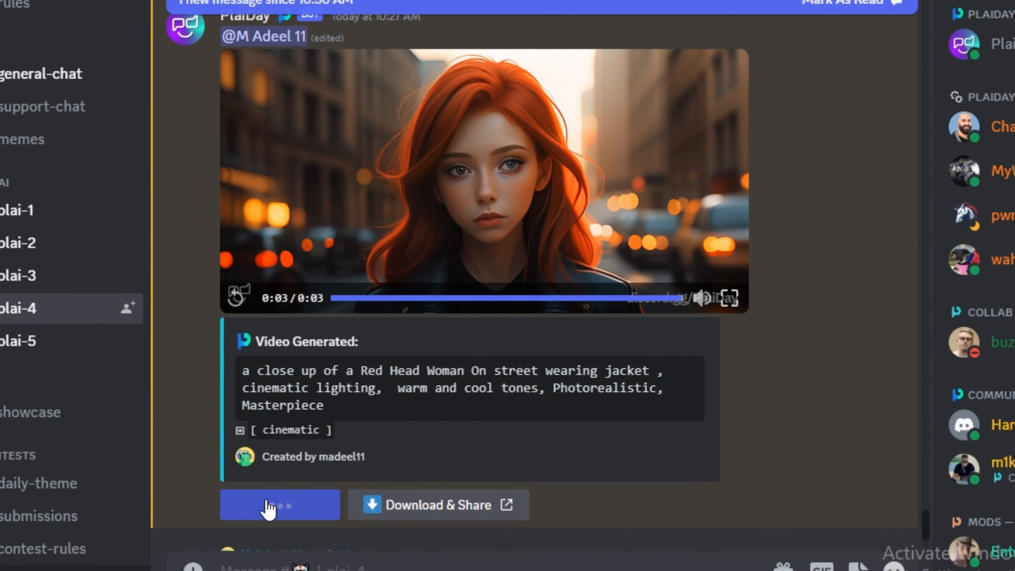
left_click(280, 504)
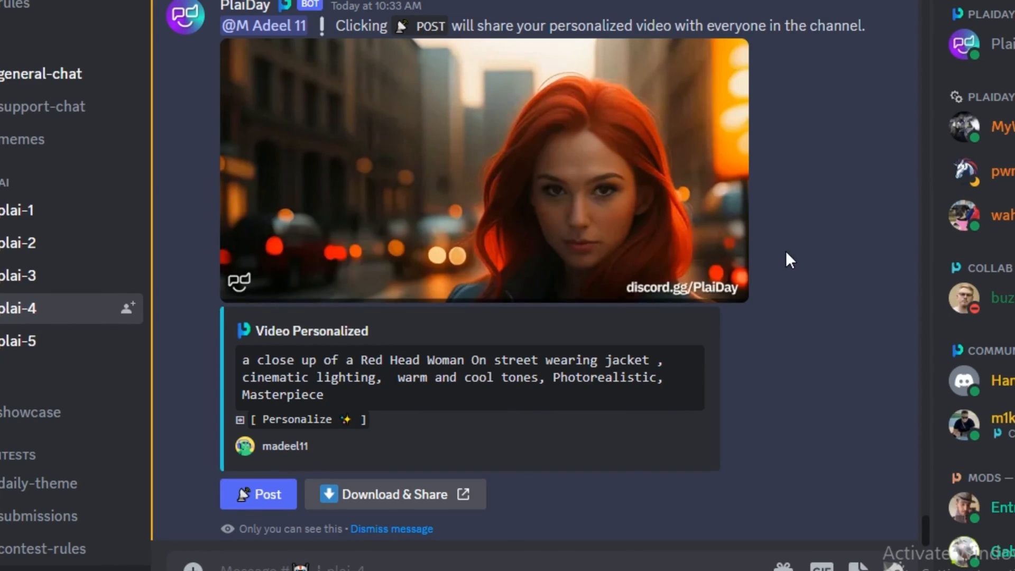